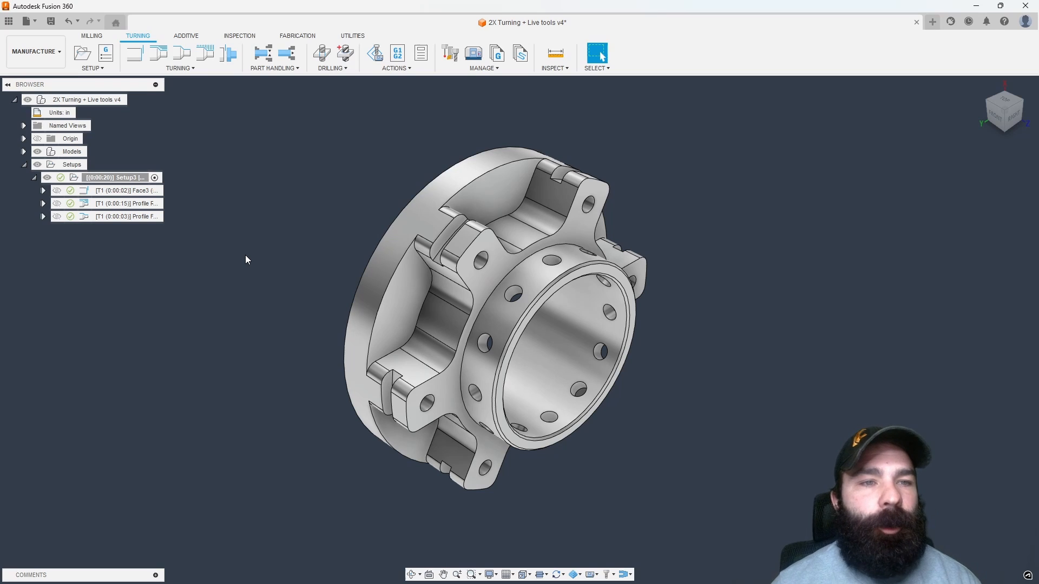
Step: Select the three turning operations in the browser to preview their face and profile toolpaths
left_click(112, 177)
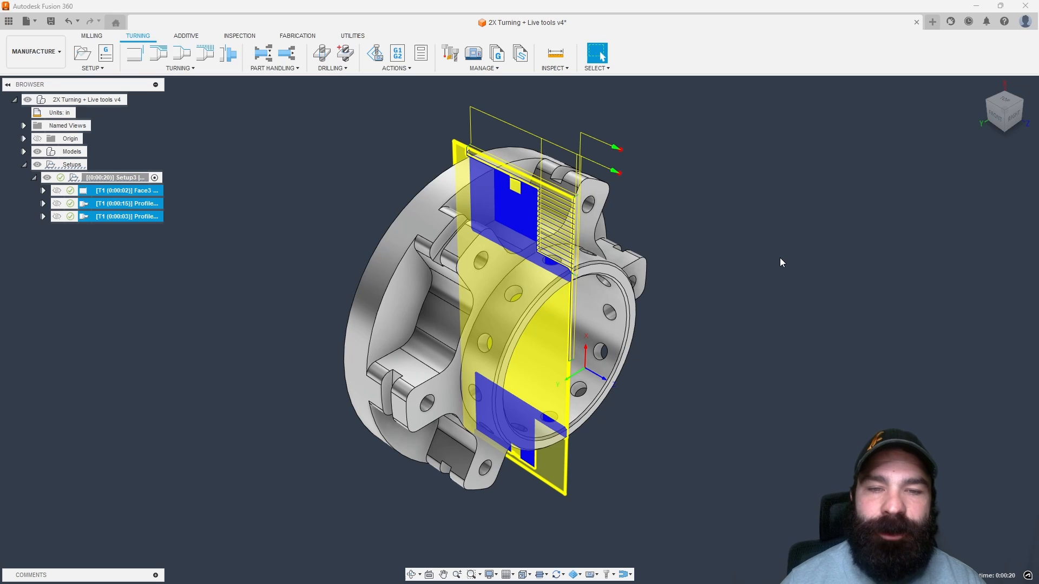
mouse_move(787, 239)
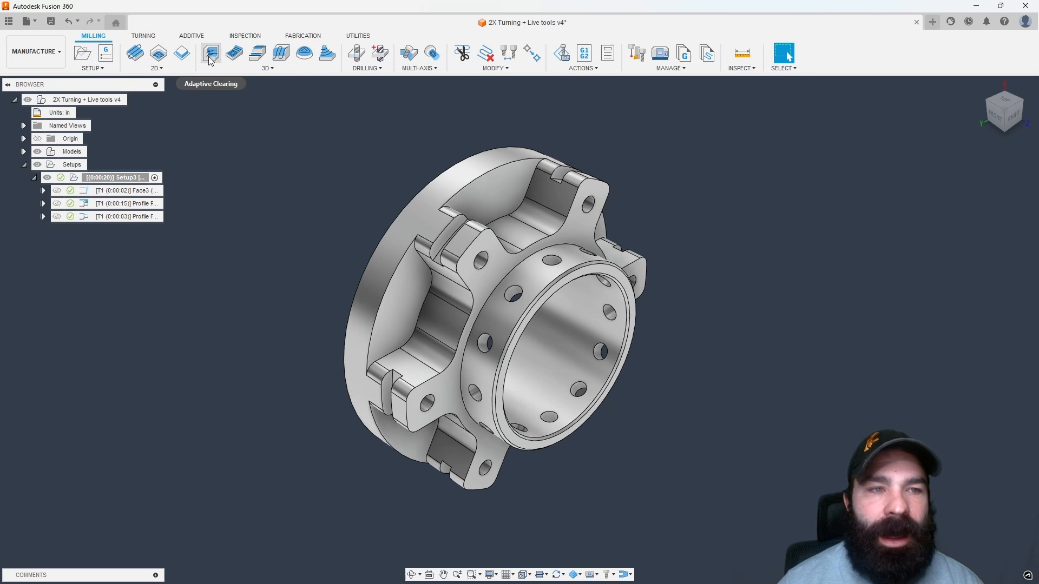
Step: Create a 2D Adaptive Clearing toolpath on the rim pocket face using tool T9
left_click(157, 53)
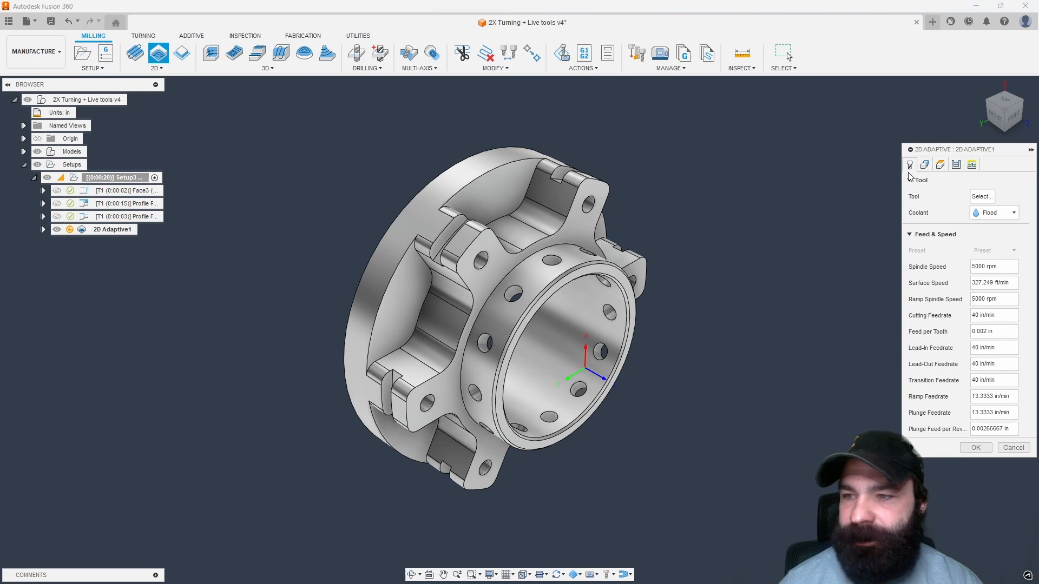
left_click(980, 196)
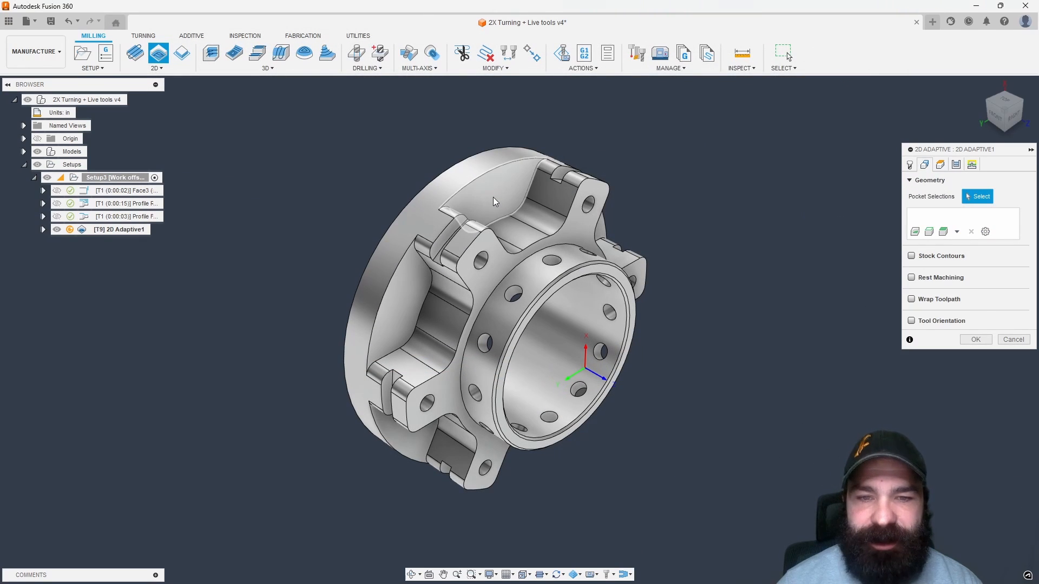
left_click(494, 199)
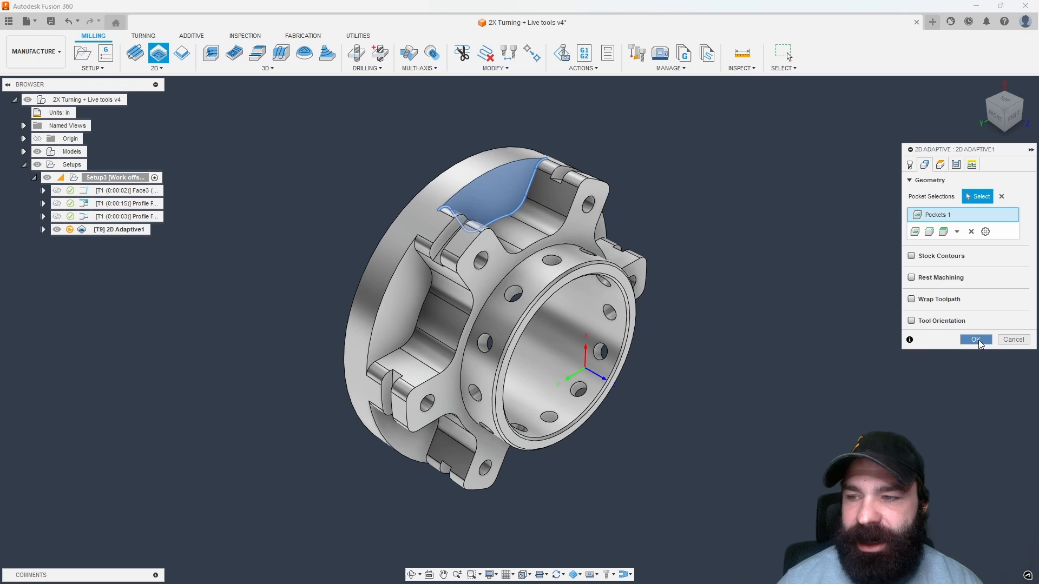
left_click(974, 339)
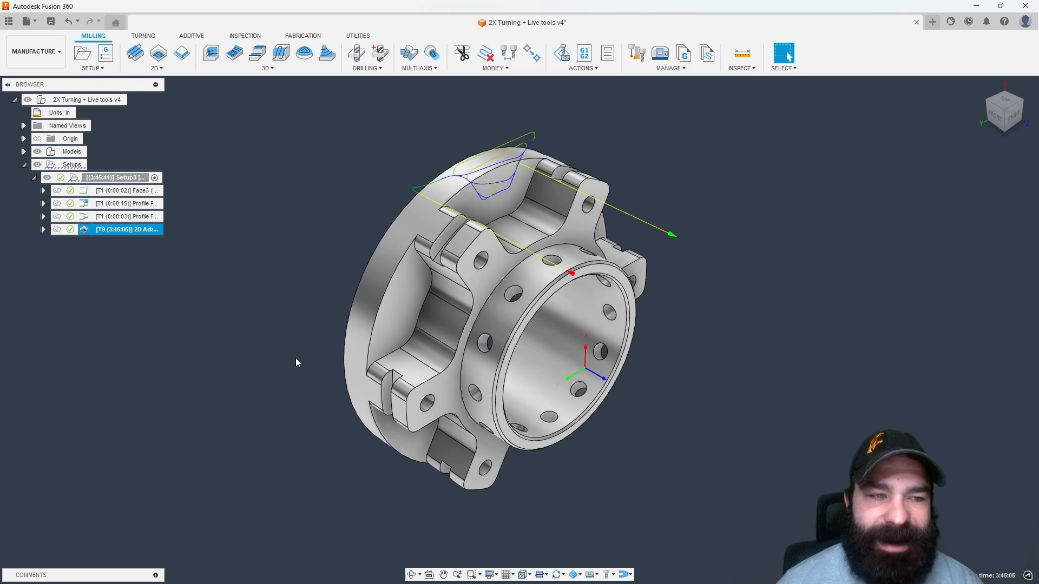
mouse_move(289, 357)
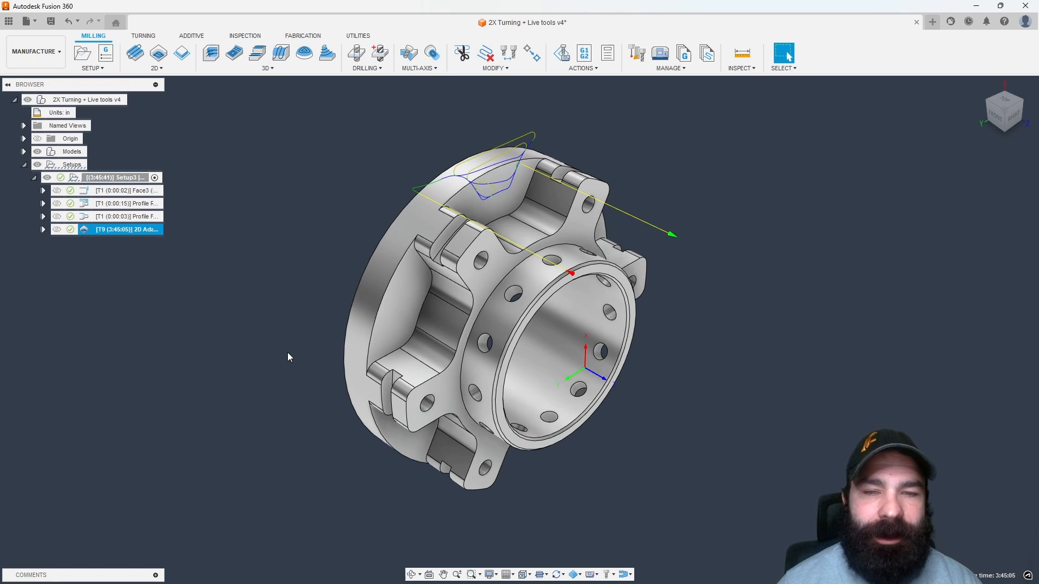
mouse_move(280, 350)
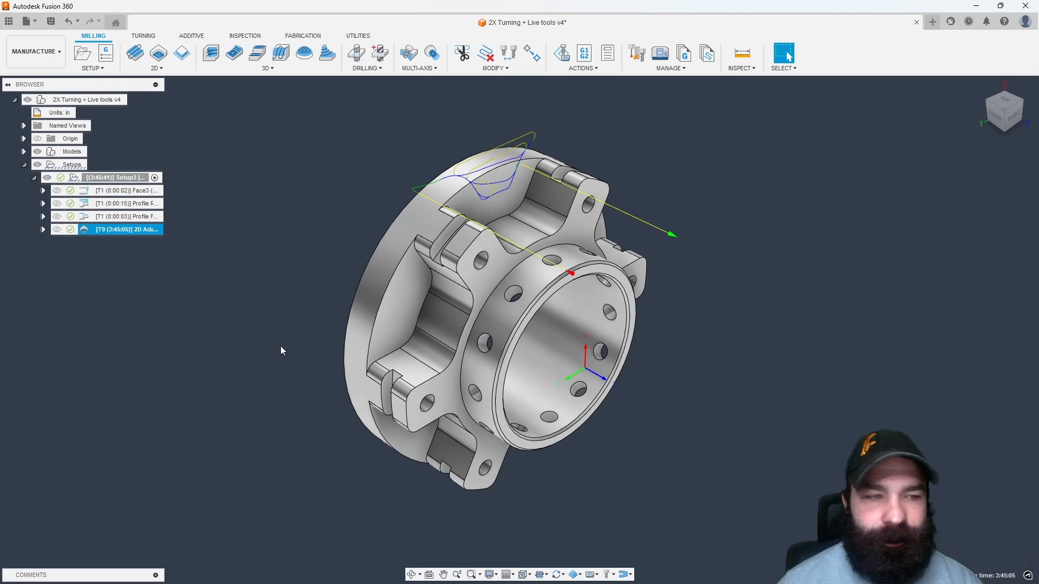
Step: Post 2D Adaptive1 with the HAAS ST-25Y post, overwriting 1001.nc
right_click(122, 229)
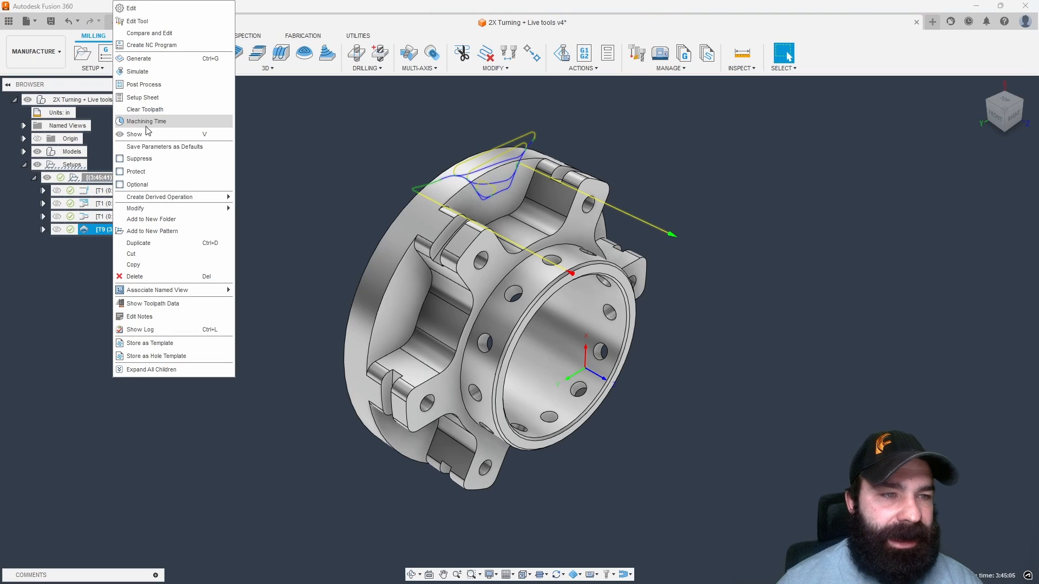
left_click(144, 85)
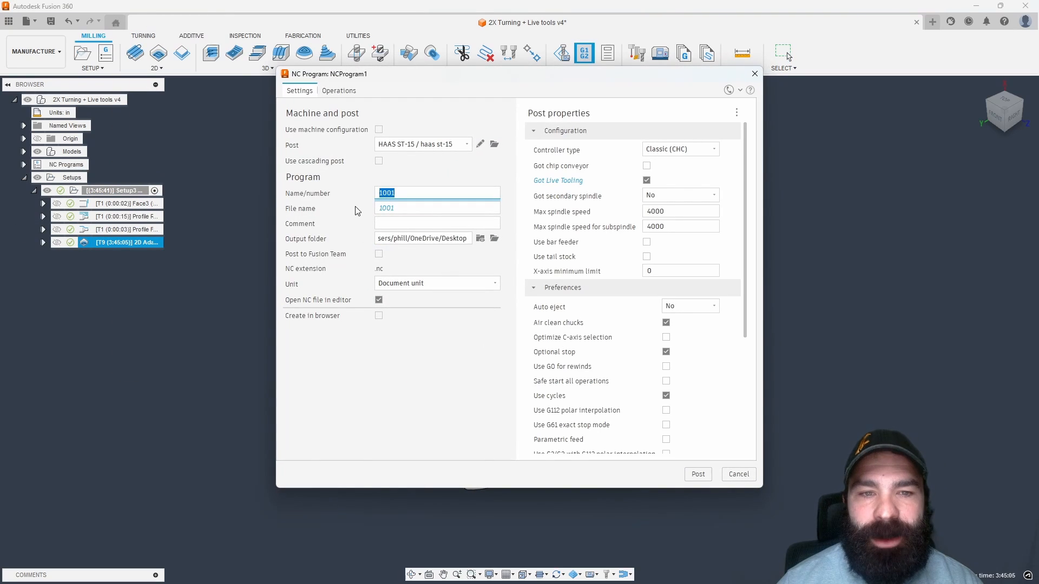
left_click(467, 144)
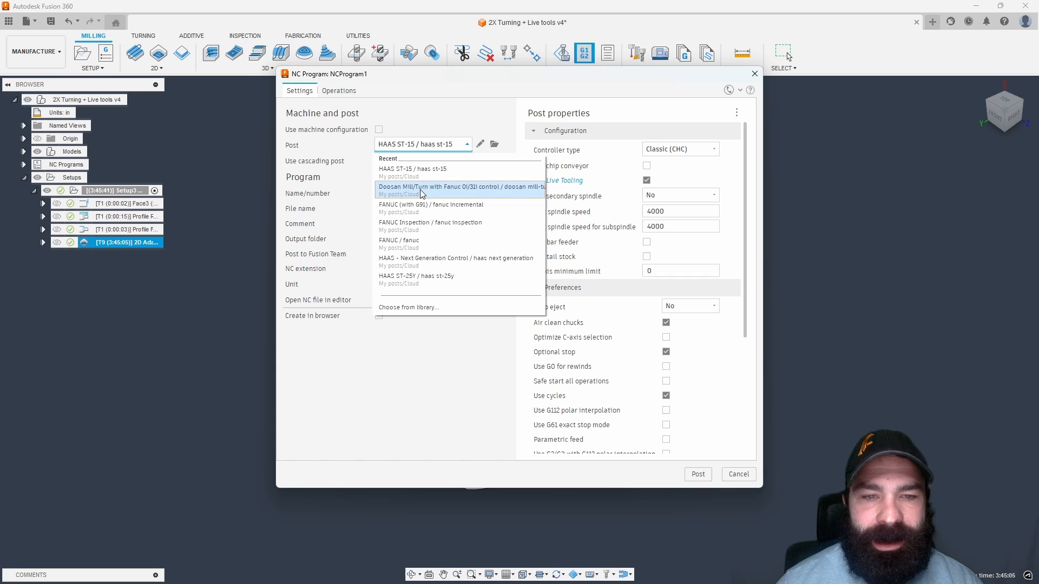
left_click(416, 277)
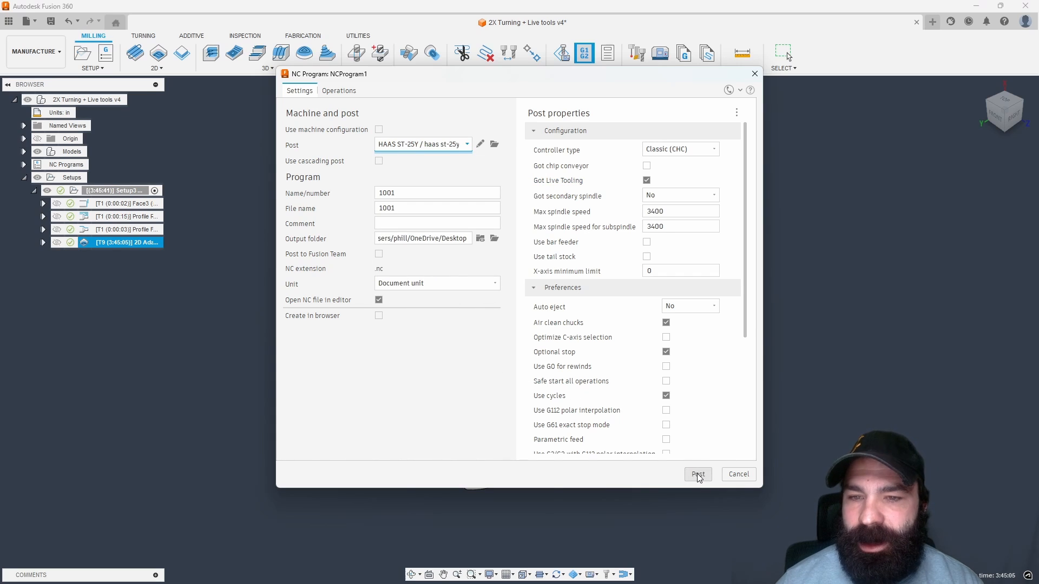
mouse_move(575, 185)
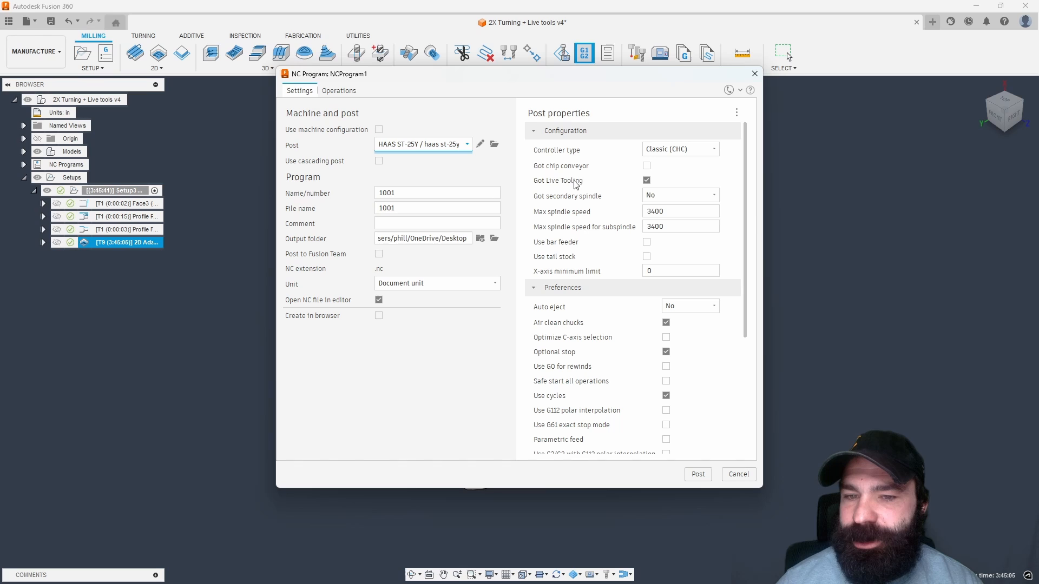
left_click(697, 474)
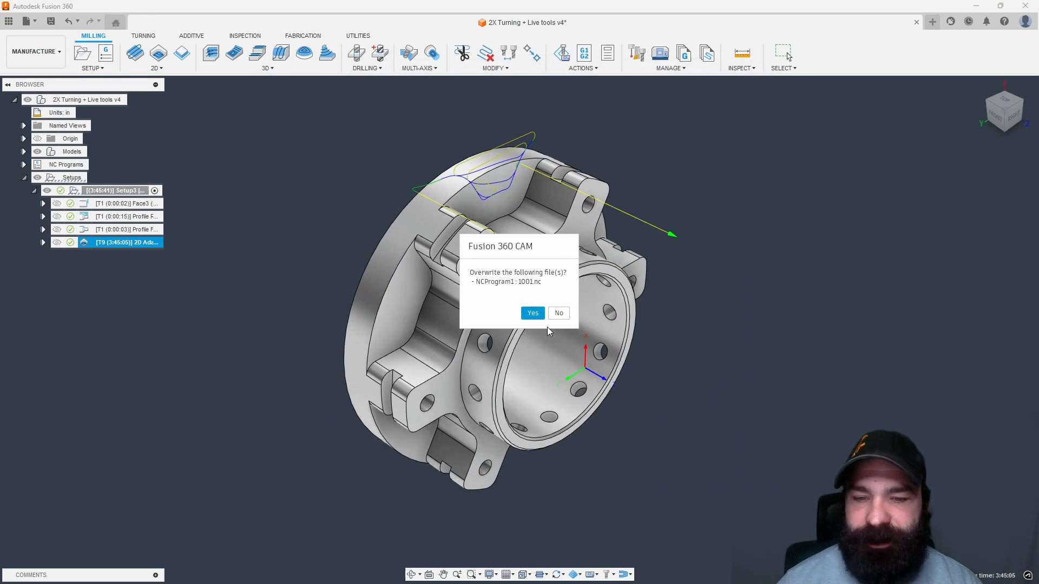
left_click(531, 313)
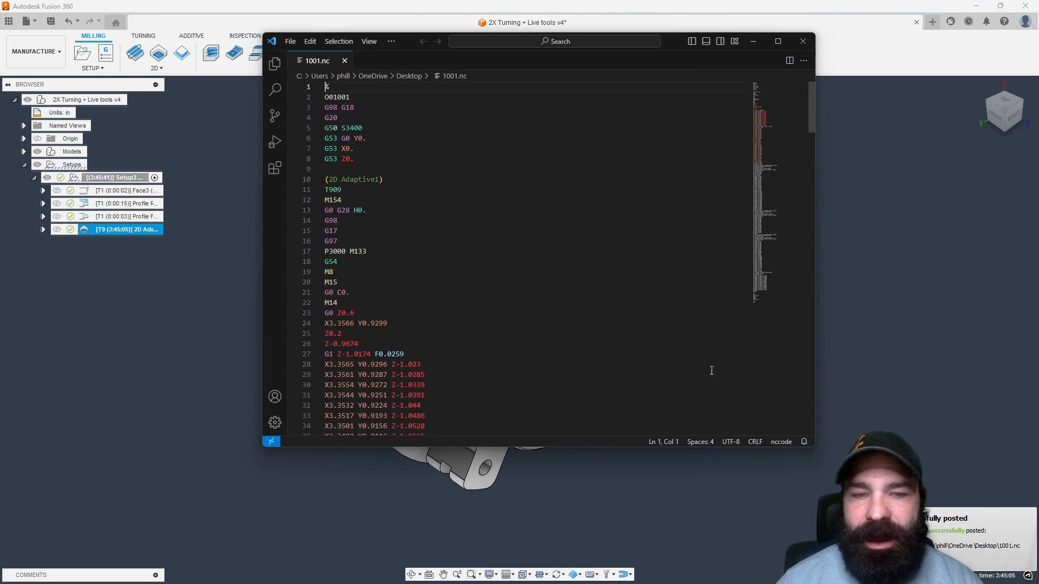
Step: Scroll through 1001.nc checking the C0. and XY moves, then close VS Code
scroll("down", 3)
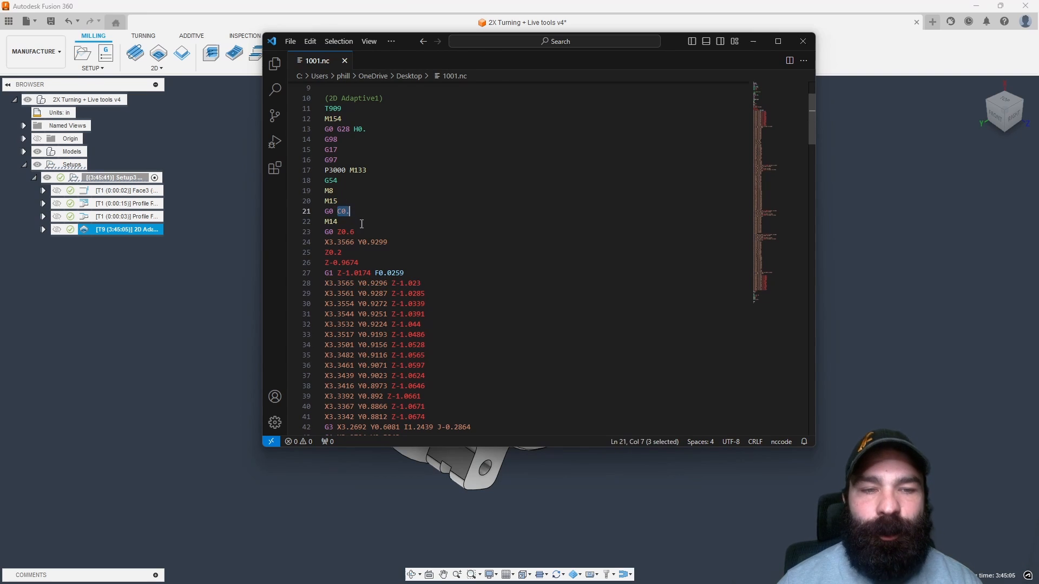
left_click(331, 181)
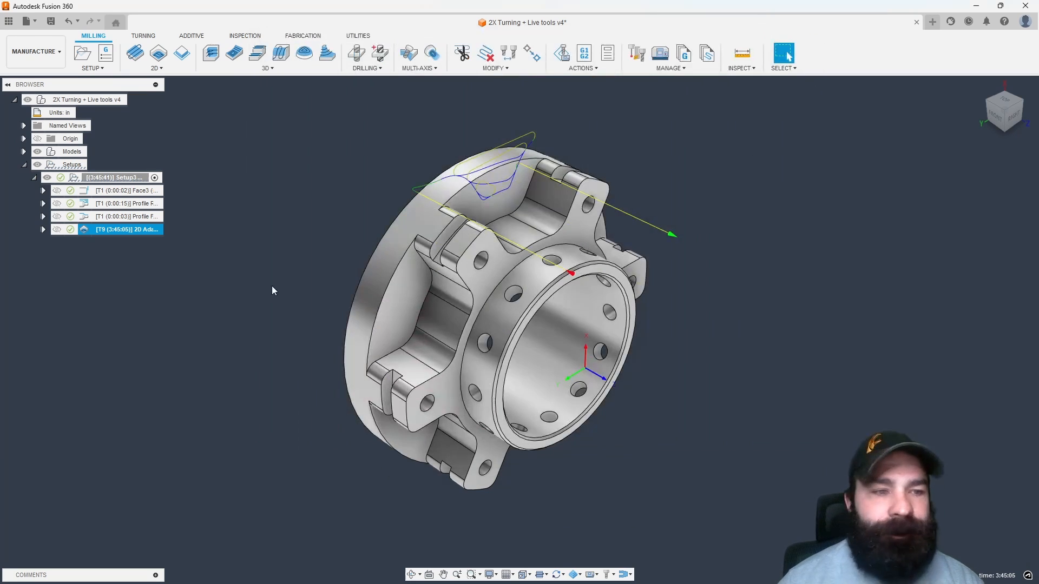
Step: Bring up Post Process for 2D Adaptive1 to edit the HAAS ST-25Y post file
right_click(123, 229)
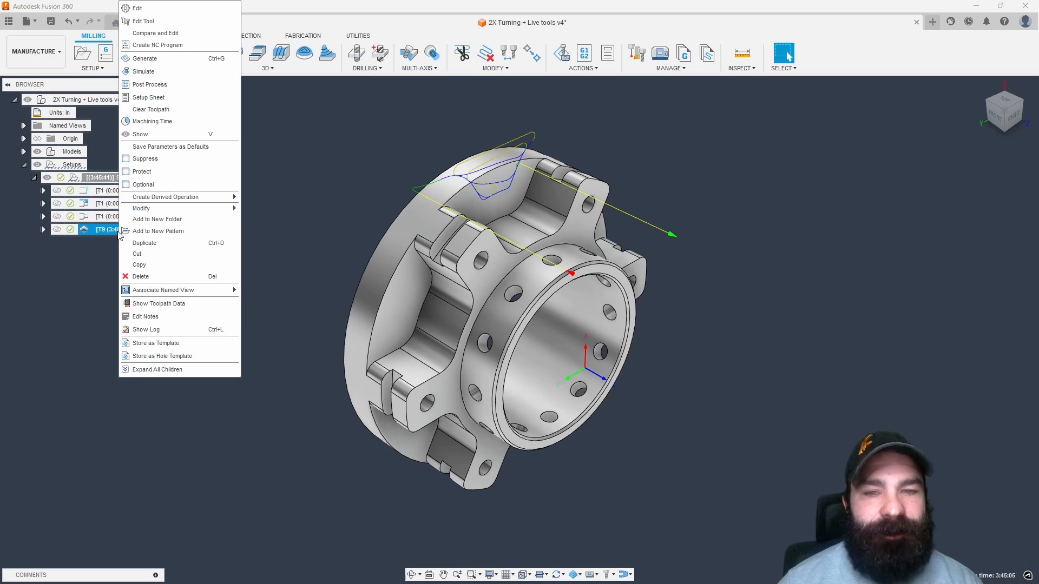
mouse_move(141, 207)
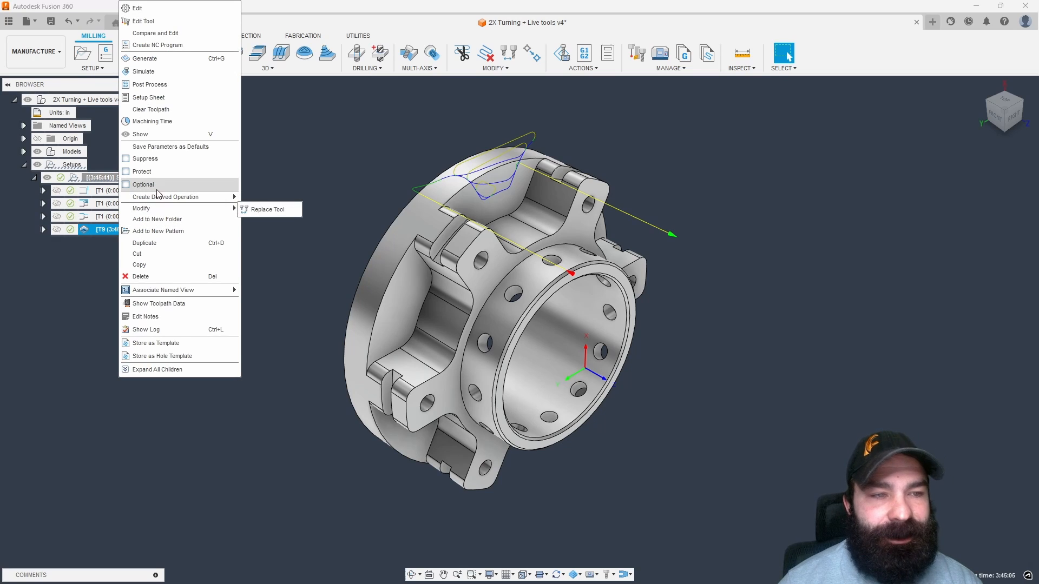
mouse_move(148, 85)
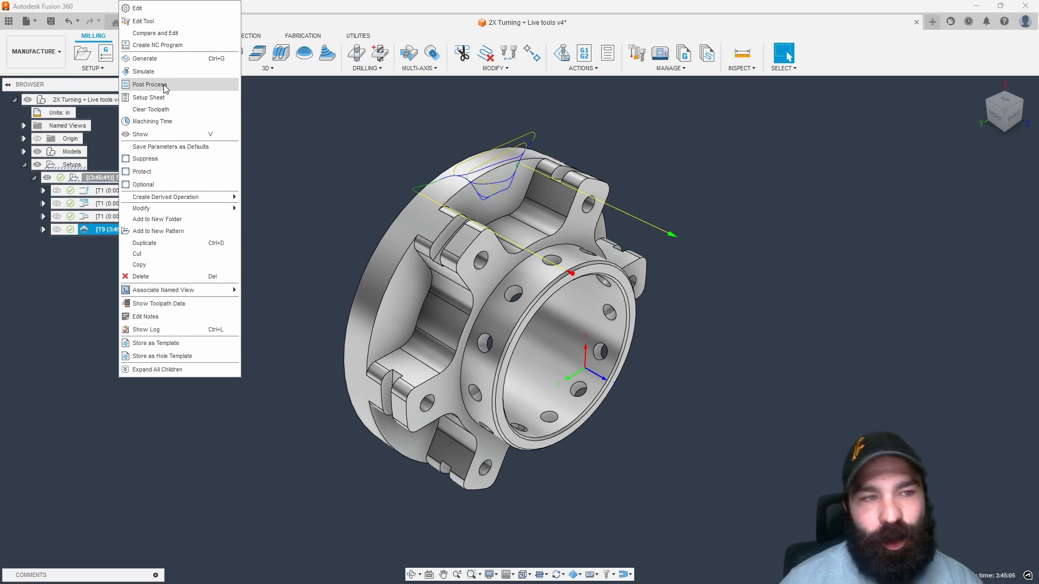
left_click(147, 84)
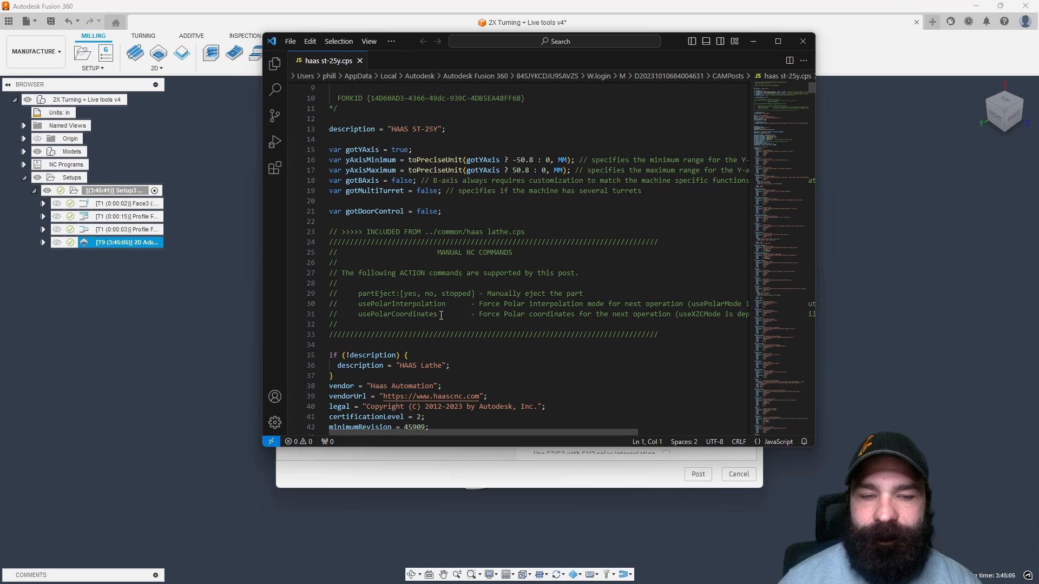
mouse_move(410, 306)
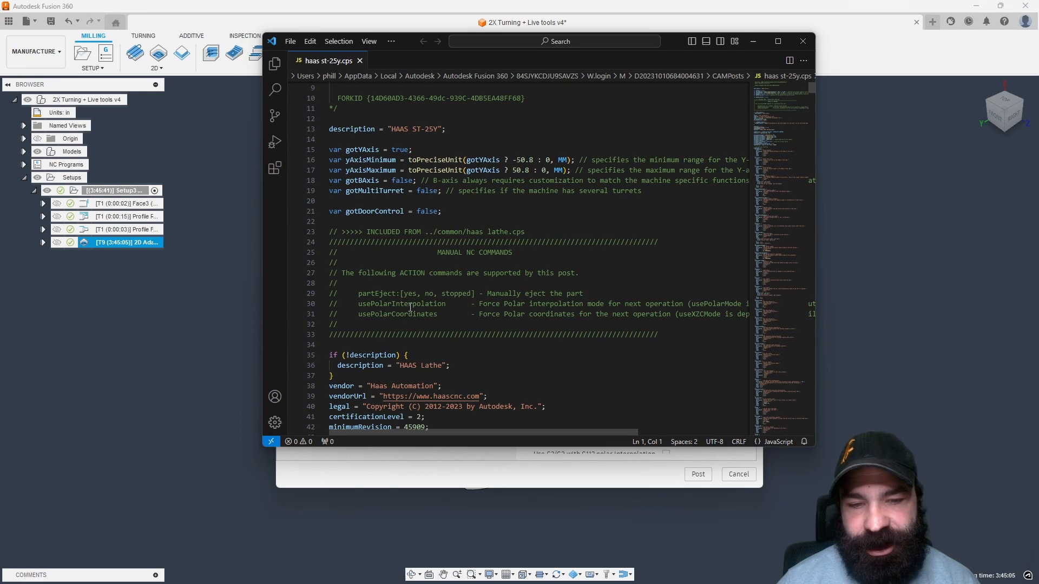
mouse_move(414, 319)
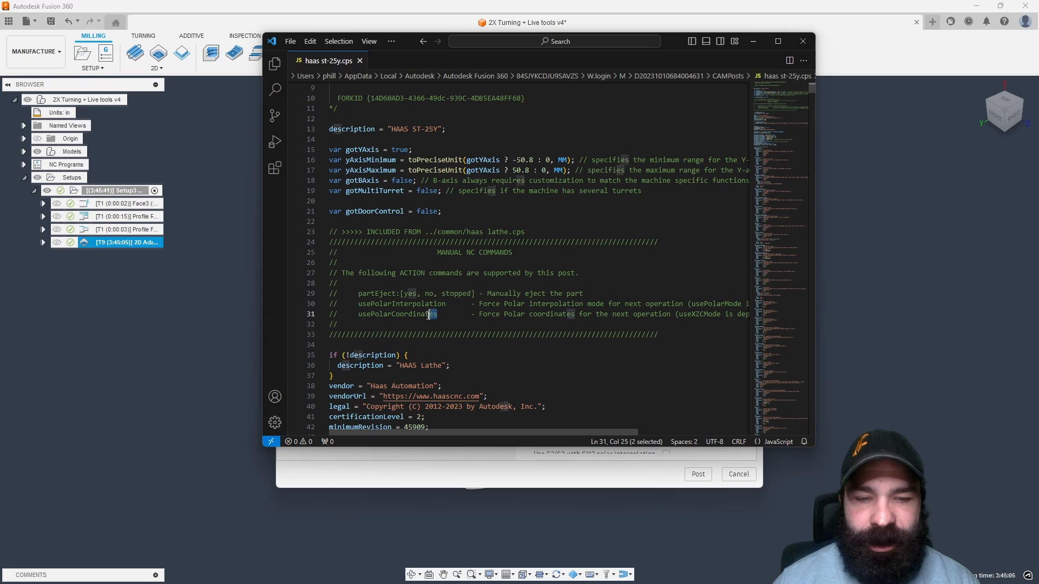
Step: Copy usePolarCoordinates from the post's manual NC commands, then cancel the NC Program dialog
double_click(396, 313)
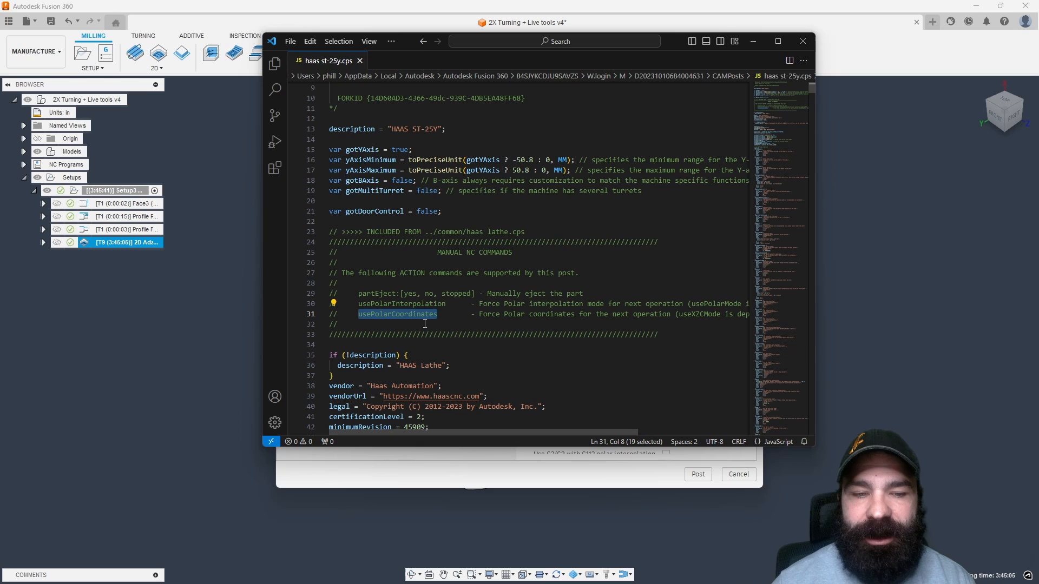
mouse_move(664, 422)
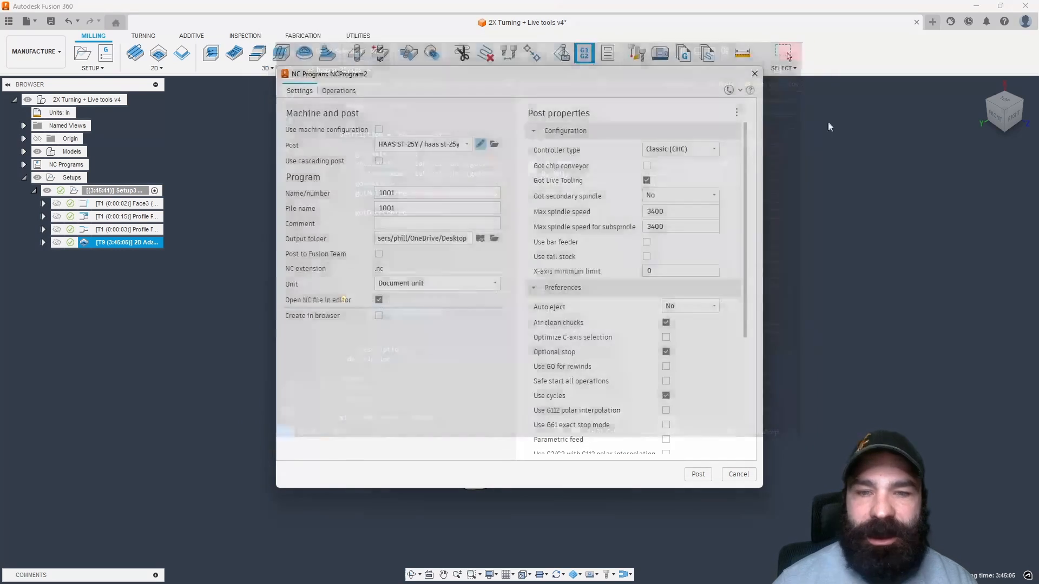
left_click(738, 474)
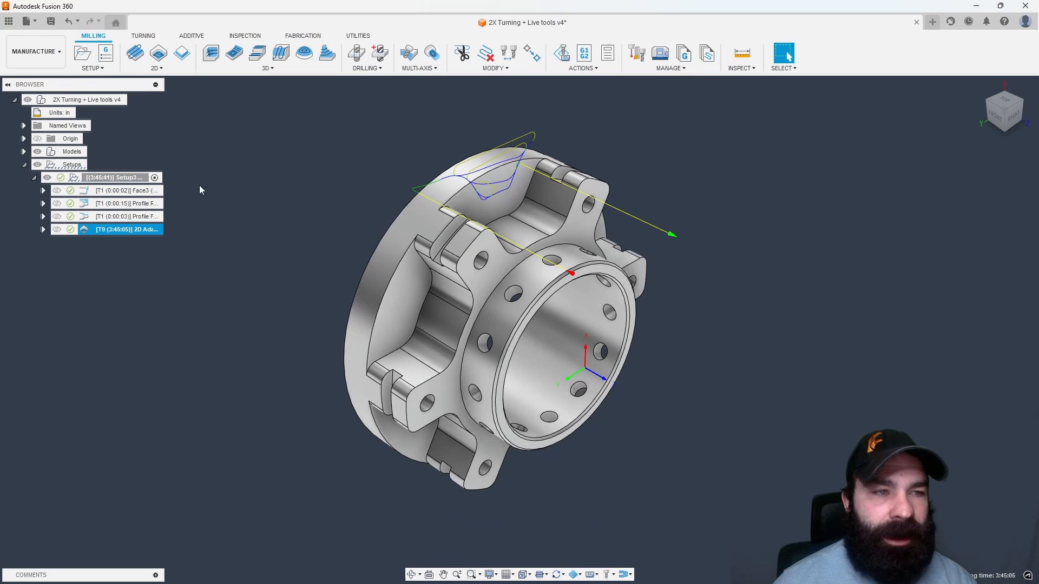
Step: Add a Manual NC Action operation with the value usePolarCoordinates
left_click(92, 56)
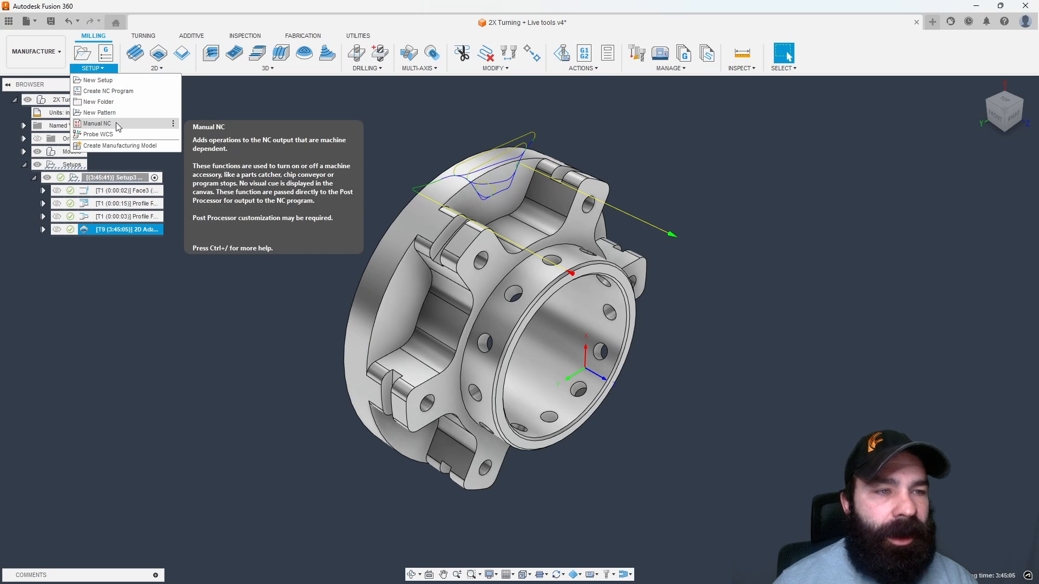
left_click(96, 123)
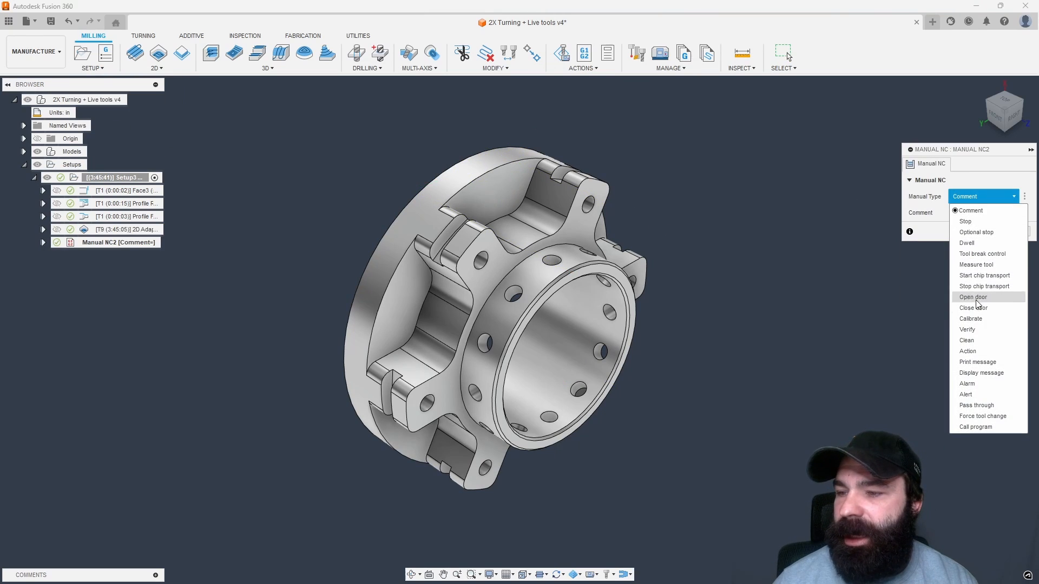
left_click(967, 352)
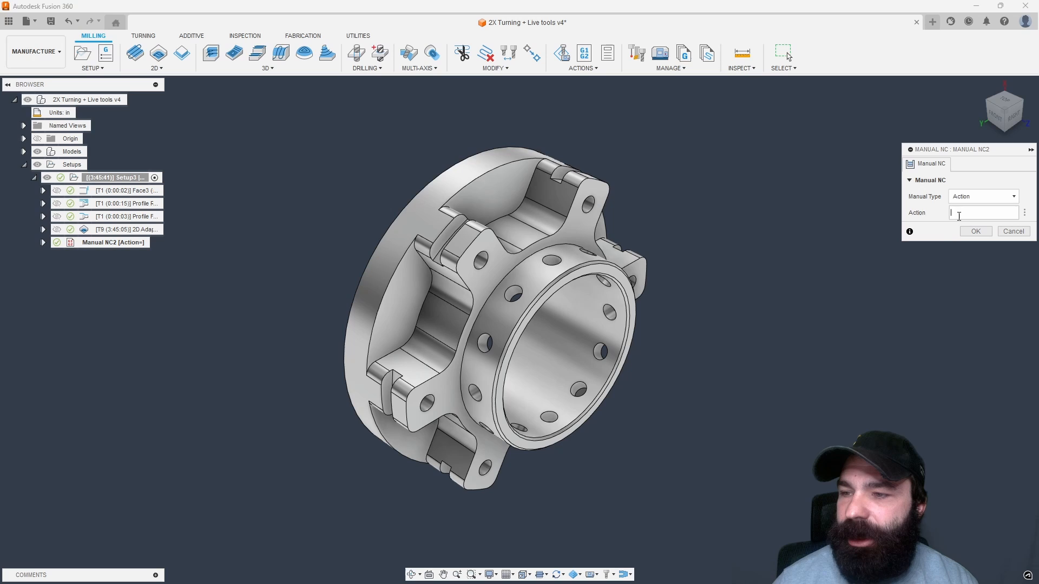
type("usePolarCoordinates")
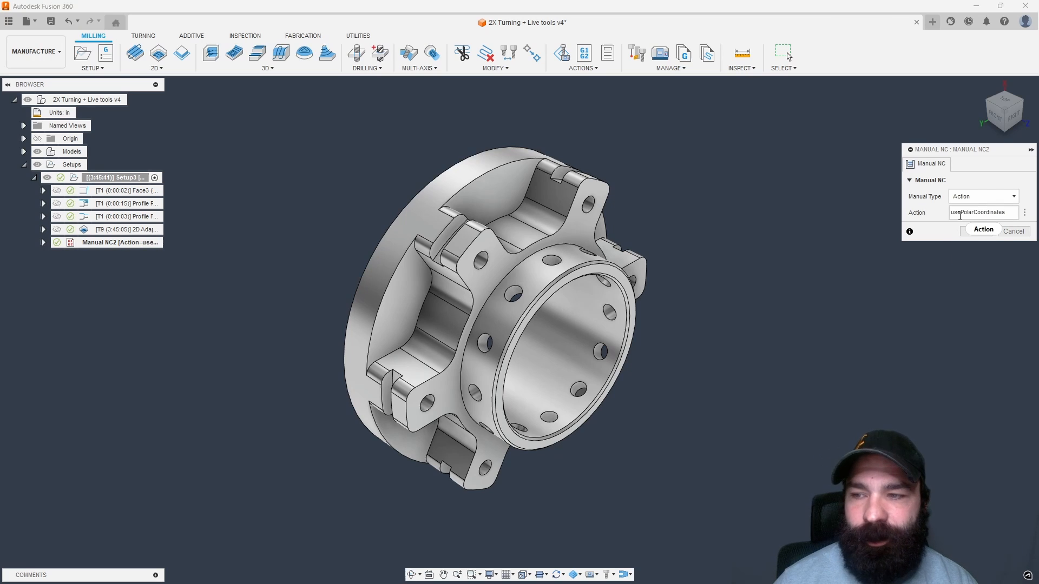
left_click(983, 230)
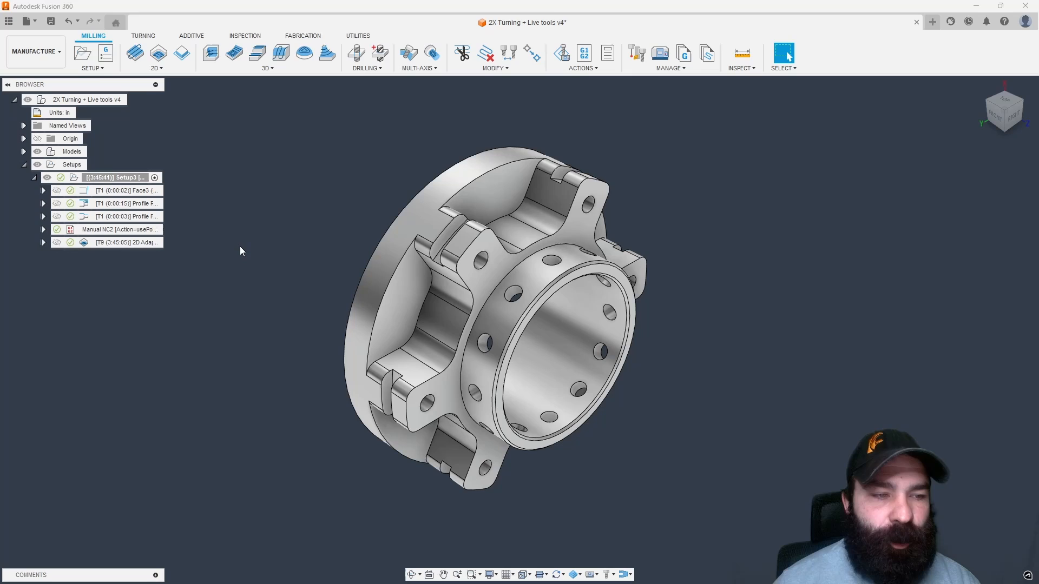
Step: Post the usePolarCoordinates action and 2D adaptive together, overwriting 1001.nc
left_click(122, 241)
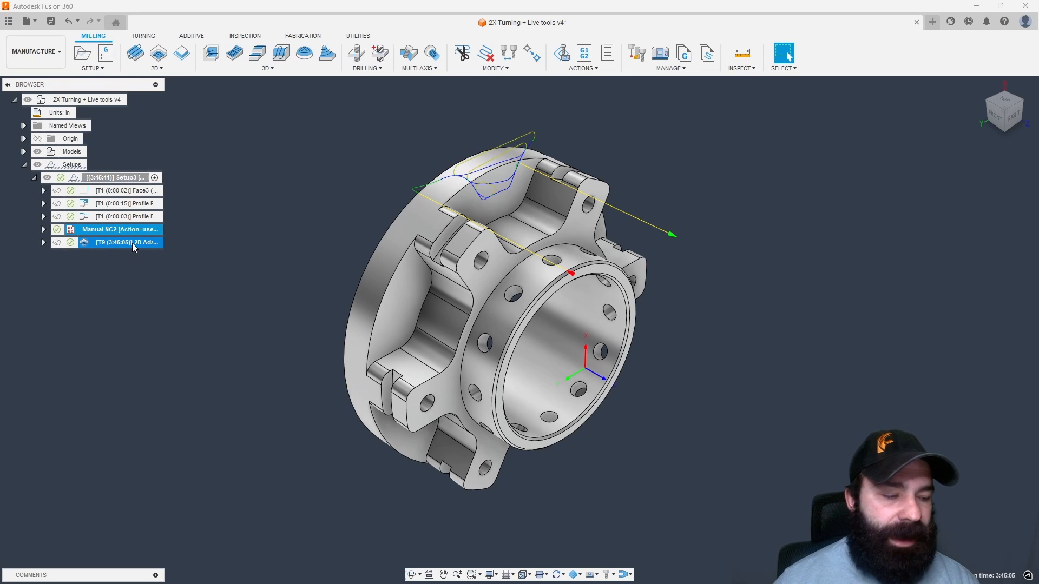
right_click(126, 241)
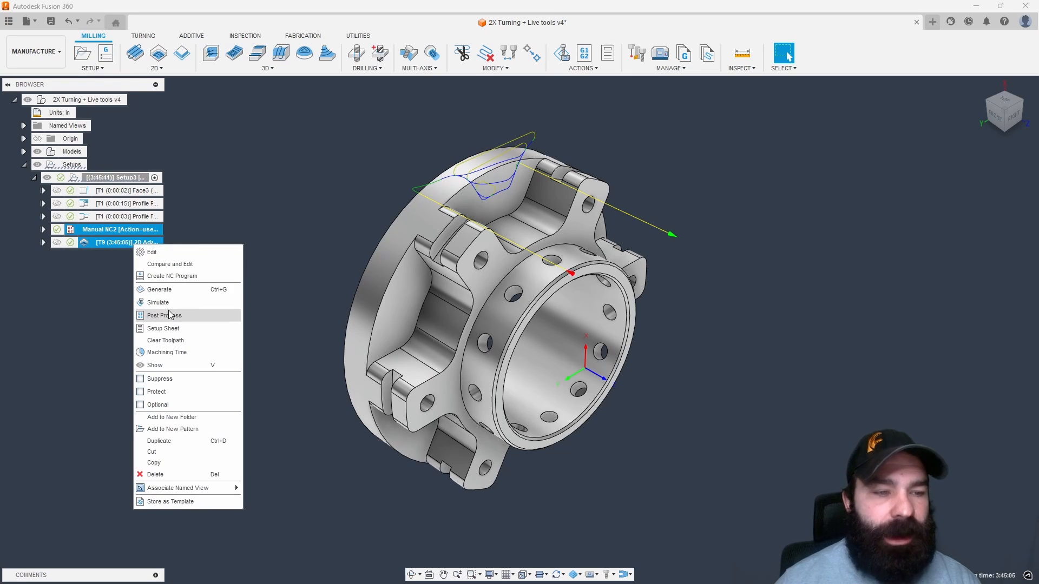
left_click(164, 315)
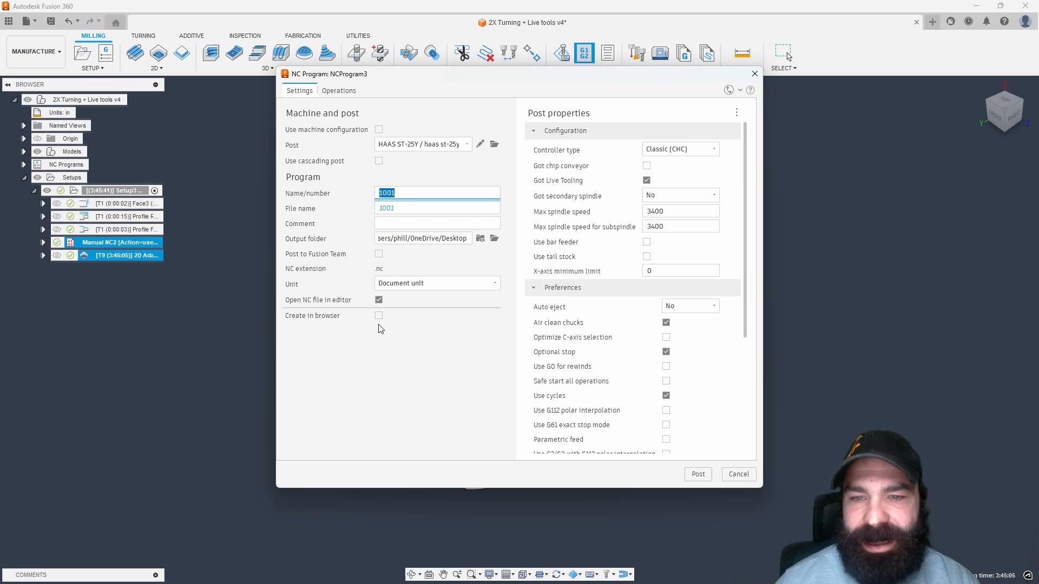
left_click(697, 474)
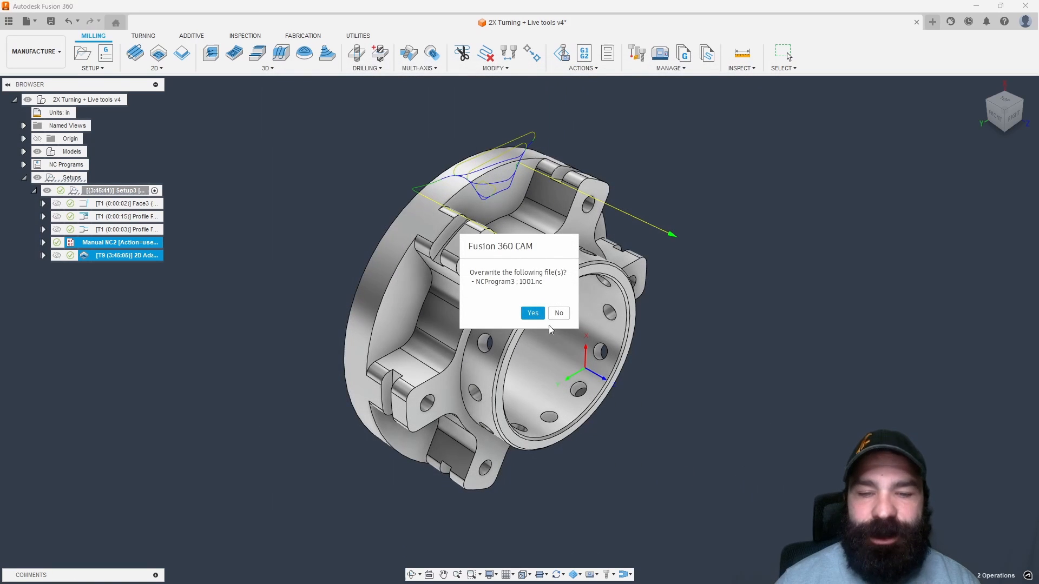
left_click(532, 313)
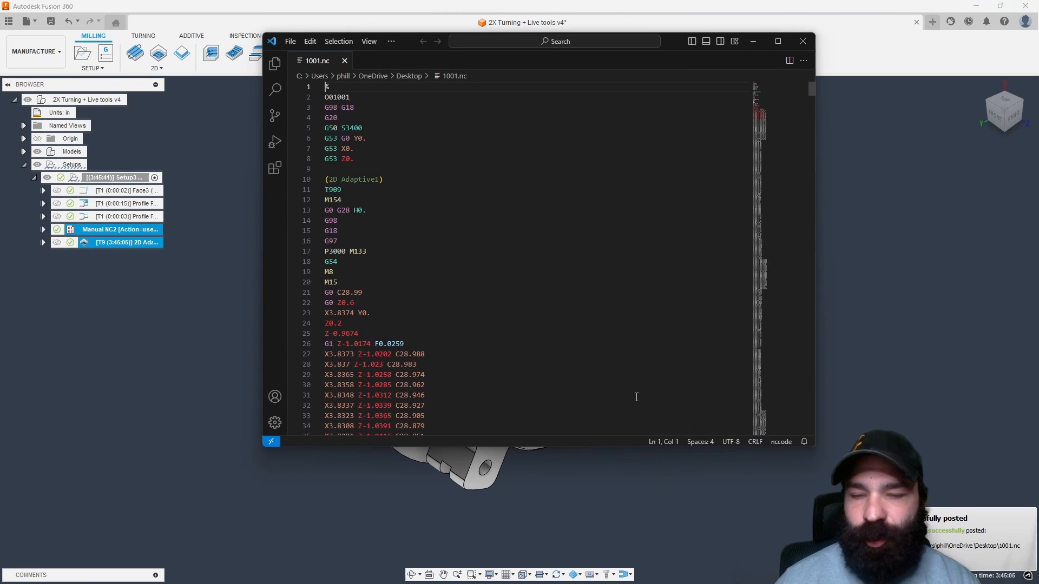
scroll("down", 3)
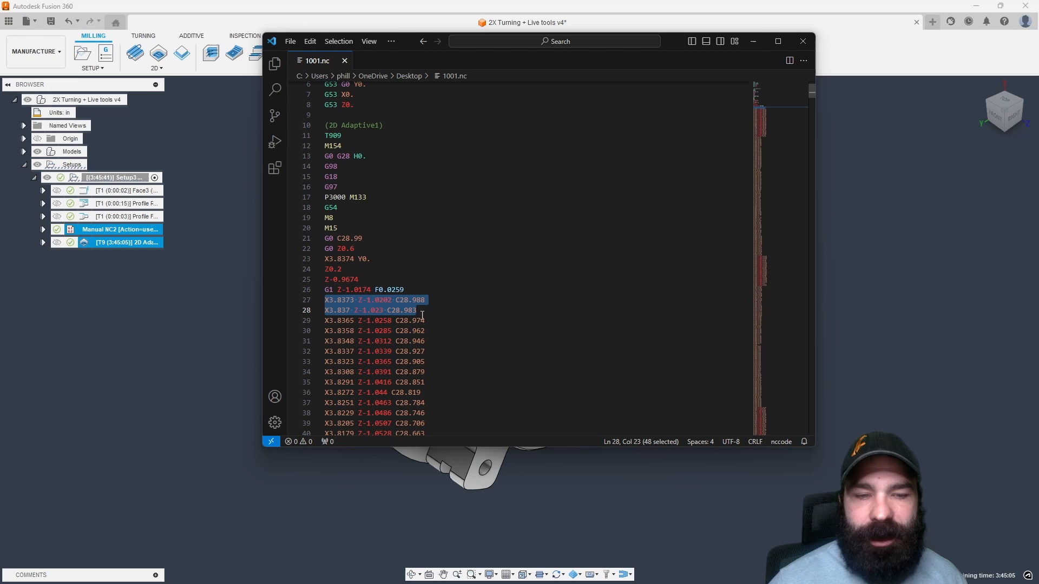
mouse_move(433, 349)
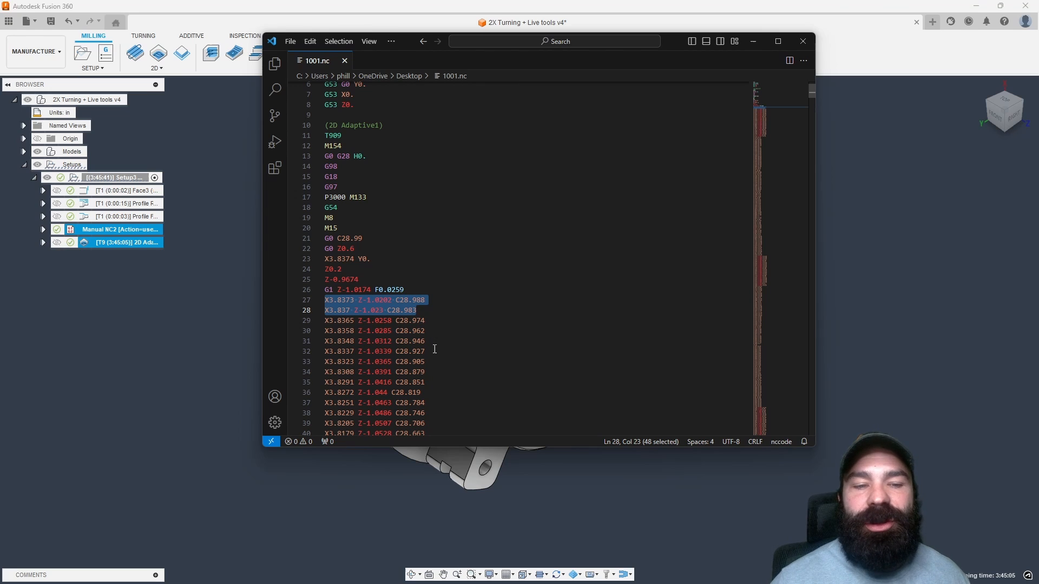
scroll("down", 3)
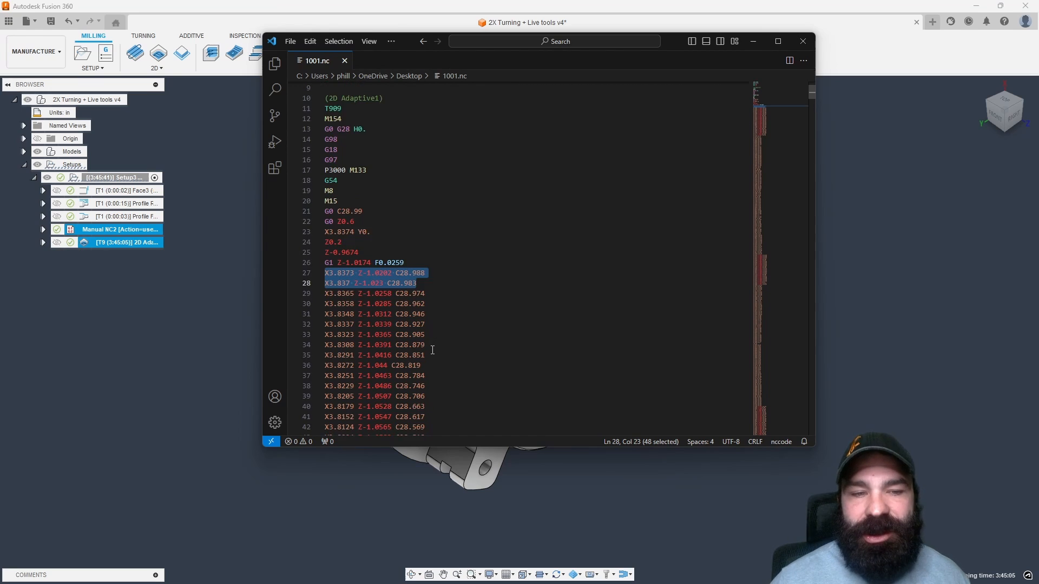
scroll("down", 3)
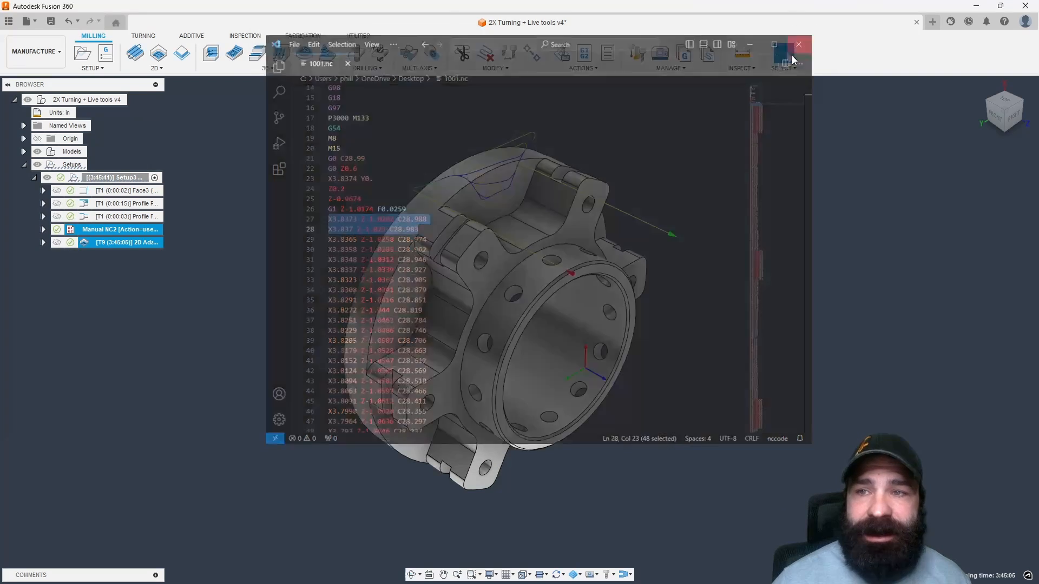
Step: Store the Manual NC action as a template named 'usePolarCoordinates'
right_click(119, 230)
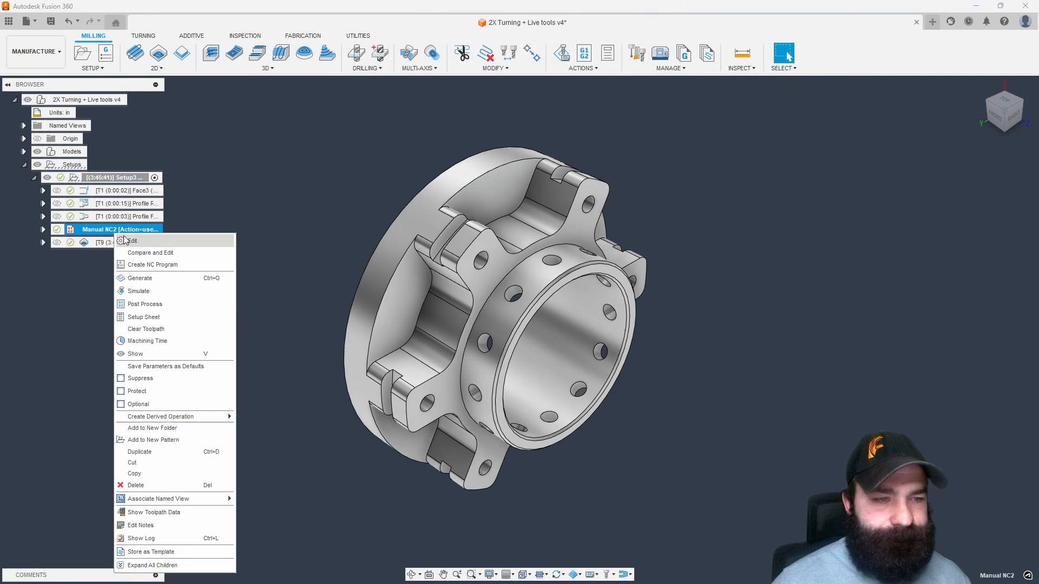
mouse_move(180, 553)
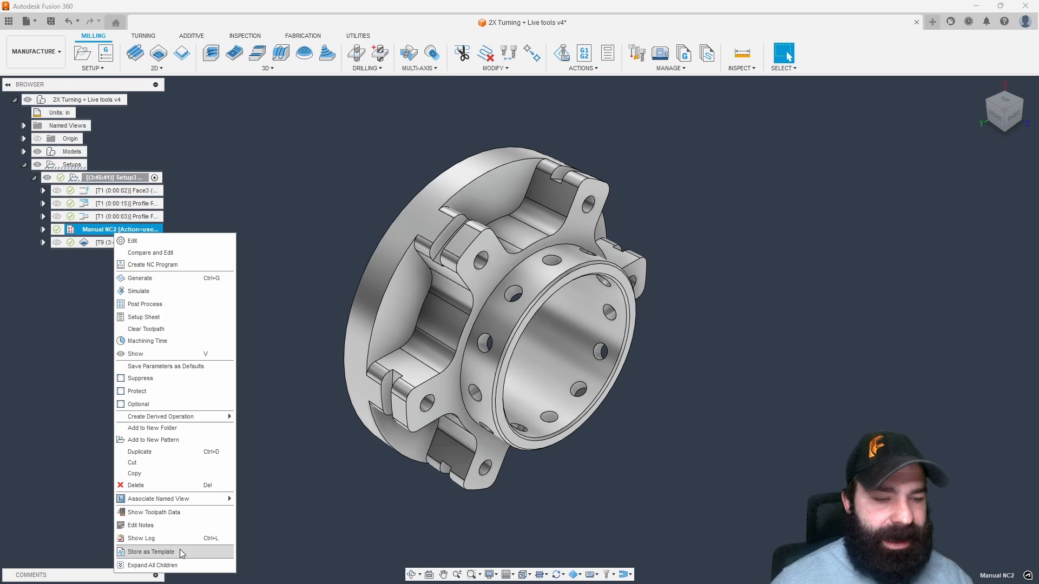
left_click(149, 551)
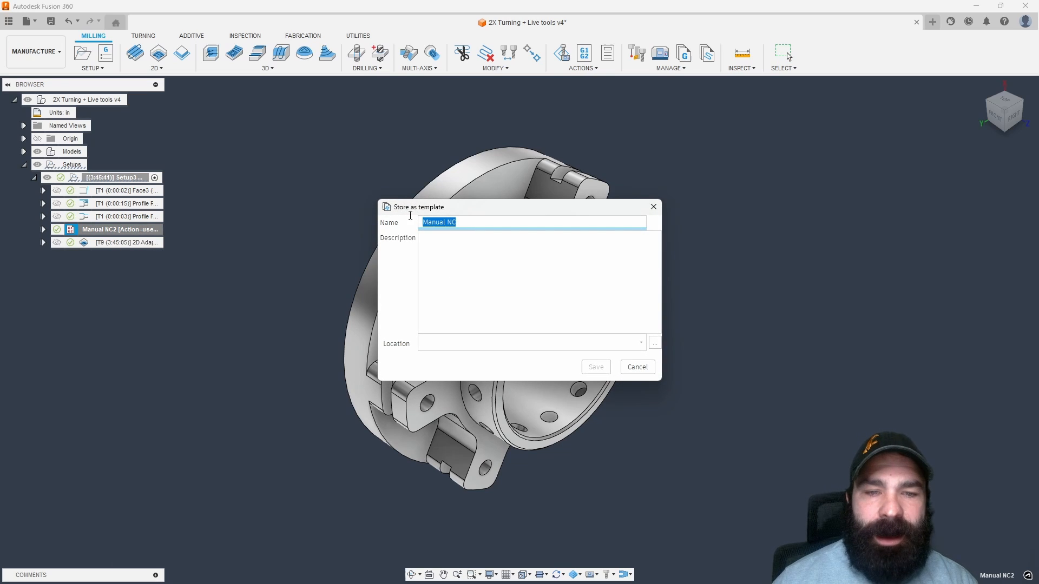
type("usePolarCoordinates")
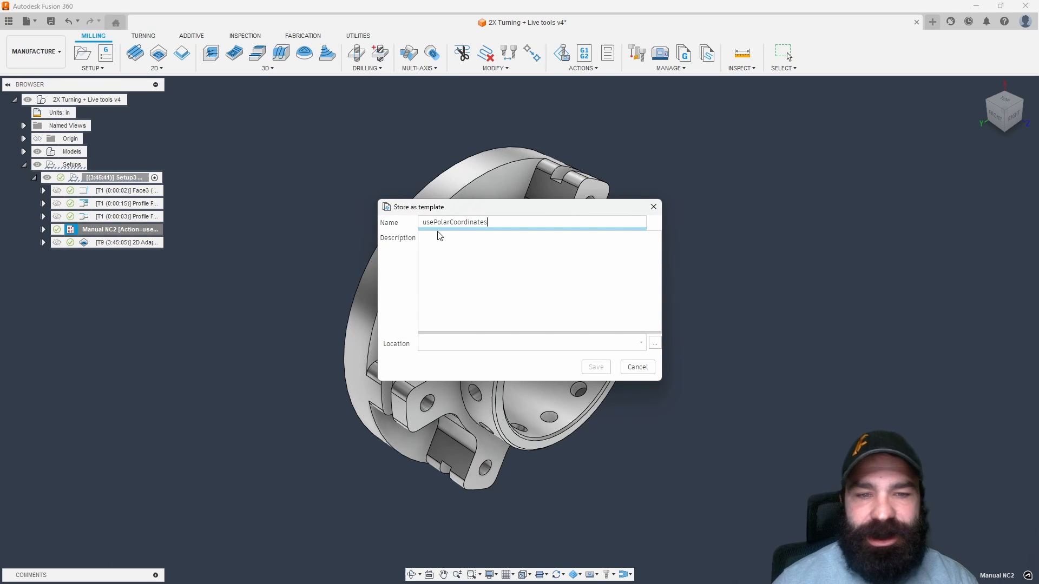
left_click(640, 342)
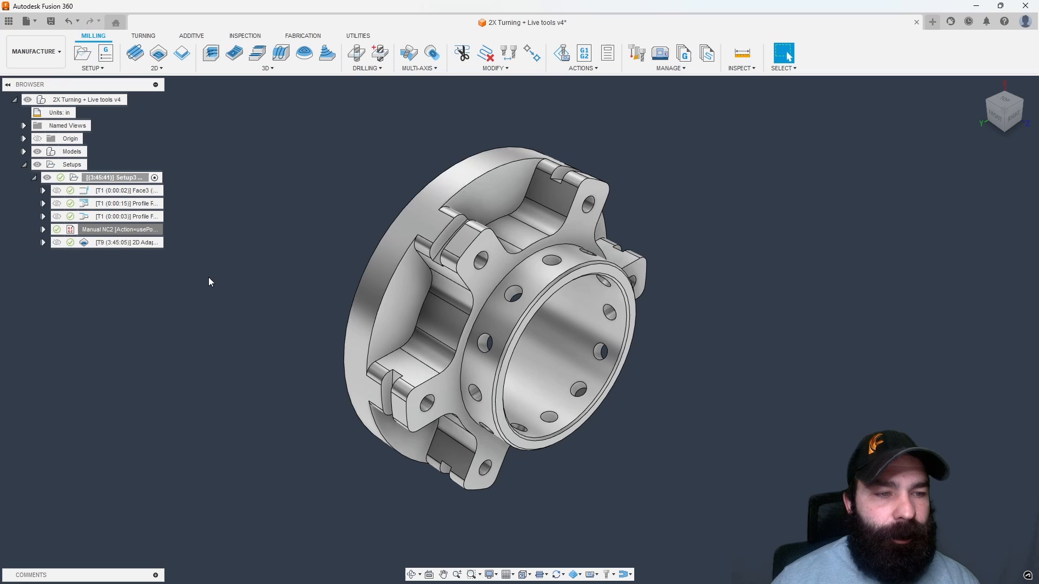
mouse_move(259, 271)
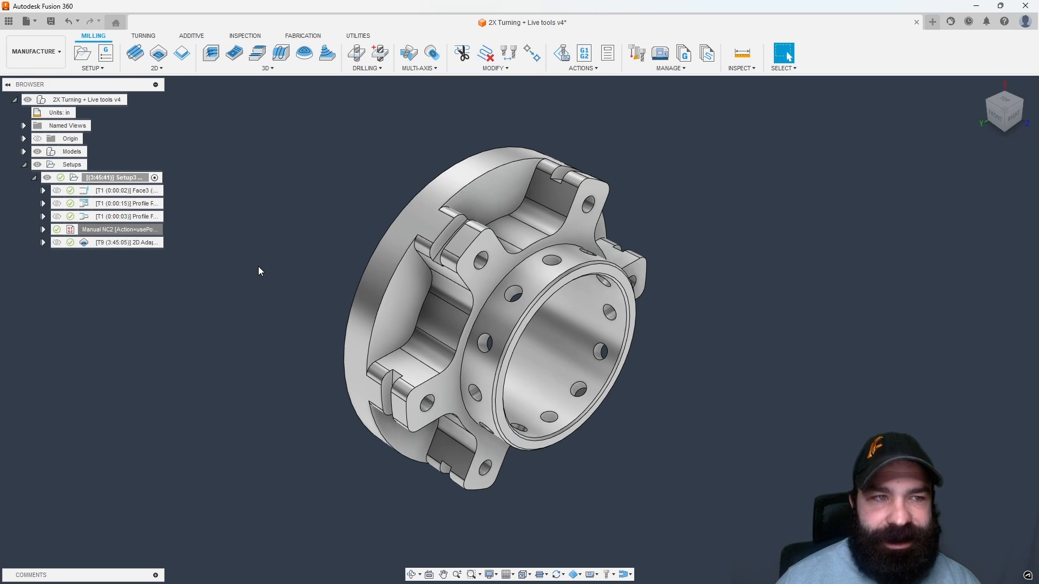
Step: Create a 2D Contour on the outer flange with the 90° chamfer tool T2, chamfering enabled
left_click(181, 53)
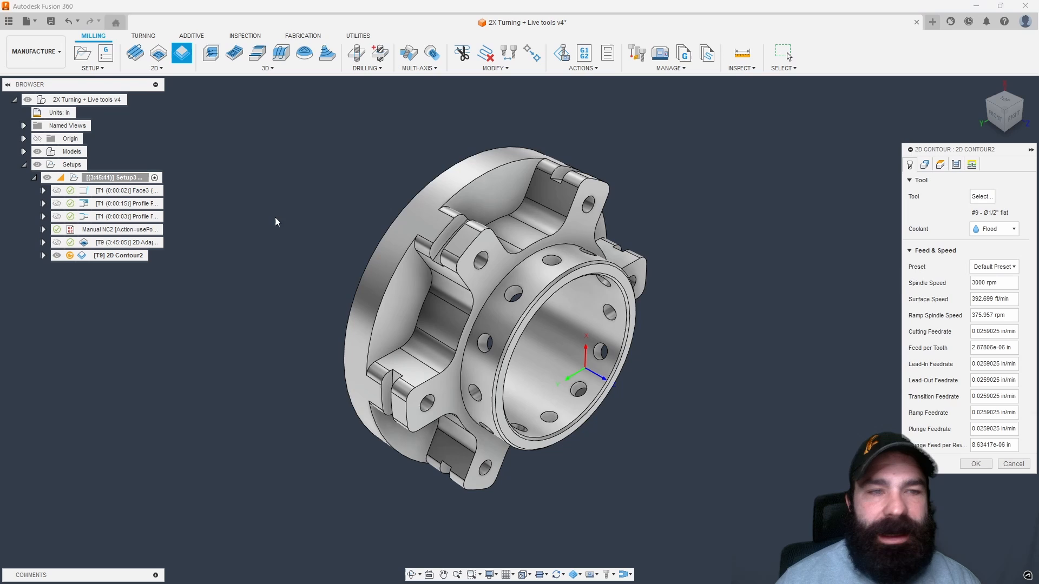
left_click(924, 164)
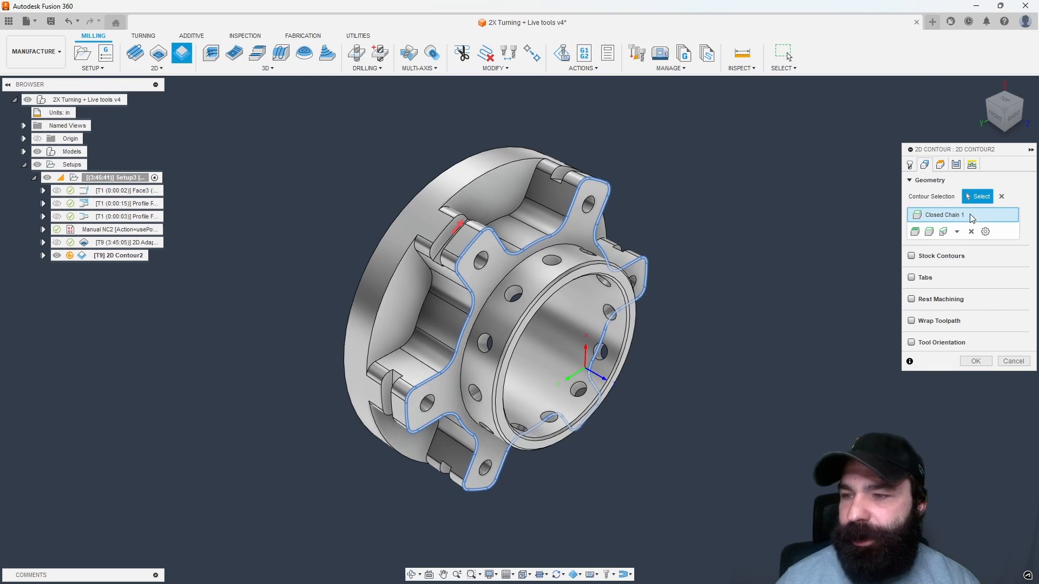
left_click(910, 164)
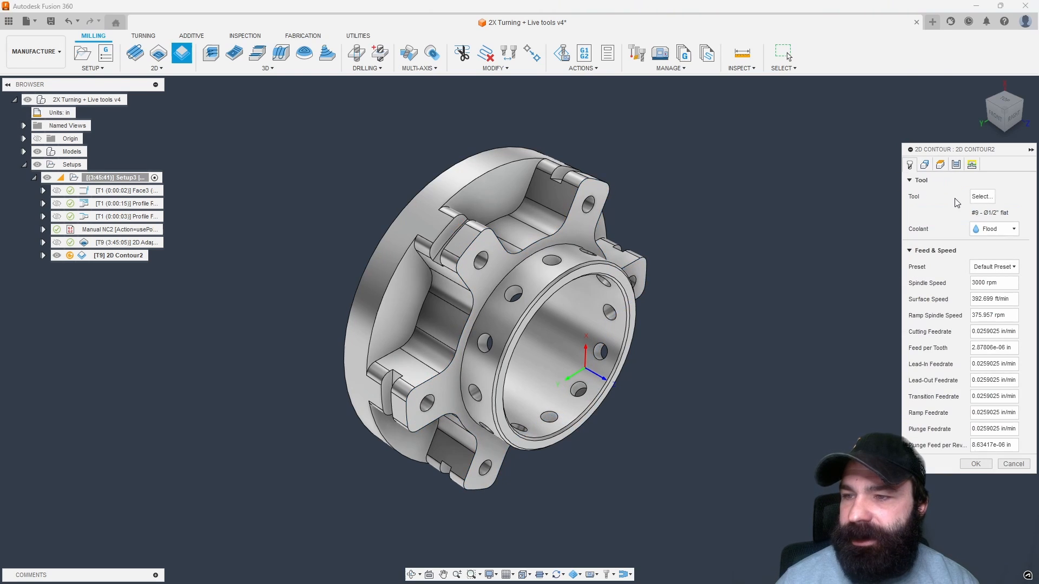
left_click(980, 195)
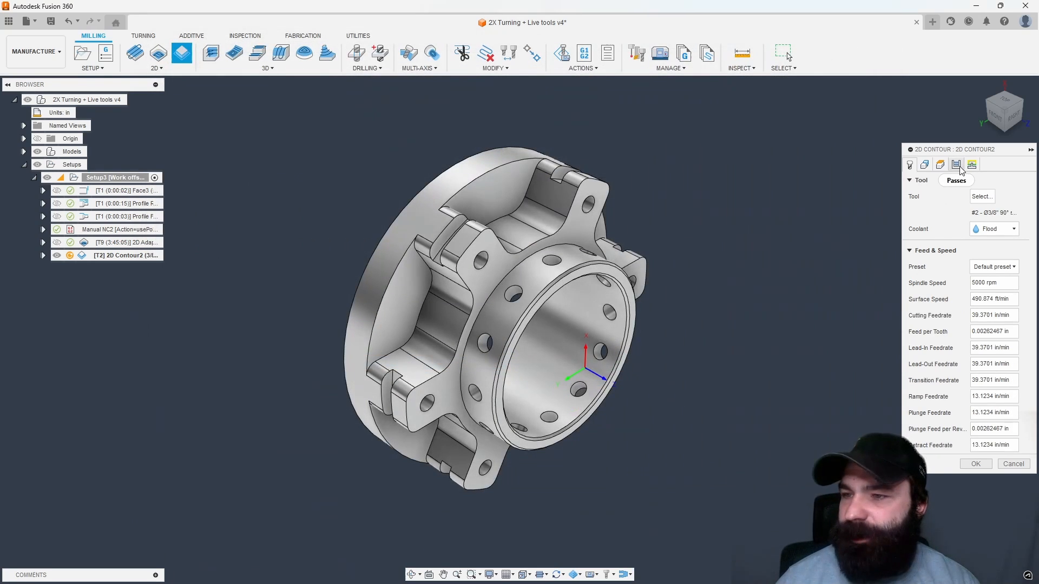
left_click(956, 164)
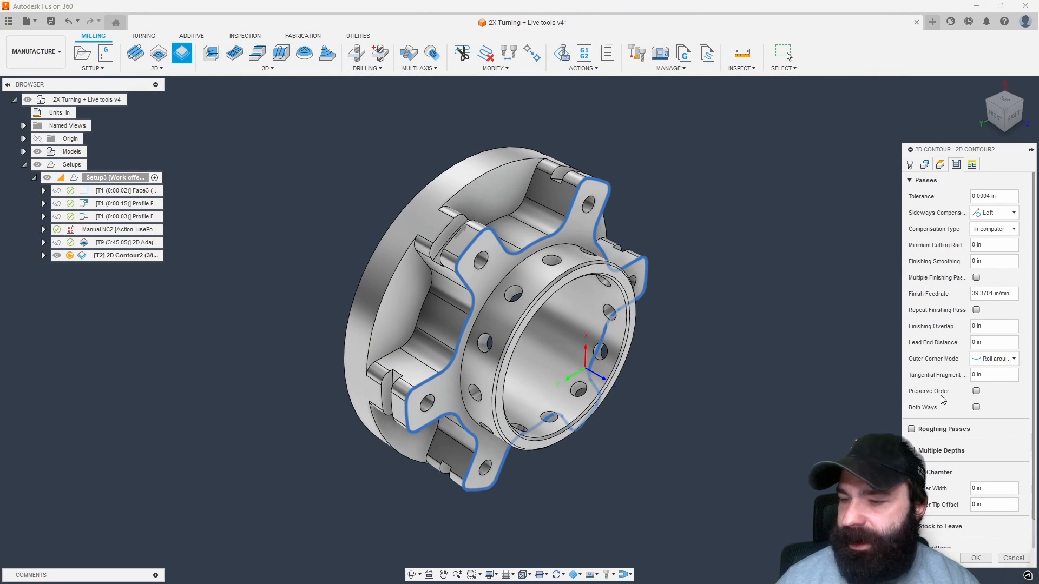
left_click(918, 442)
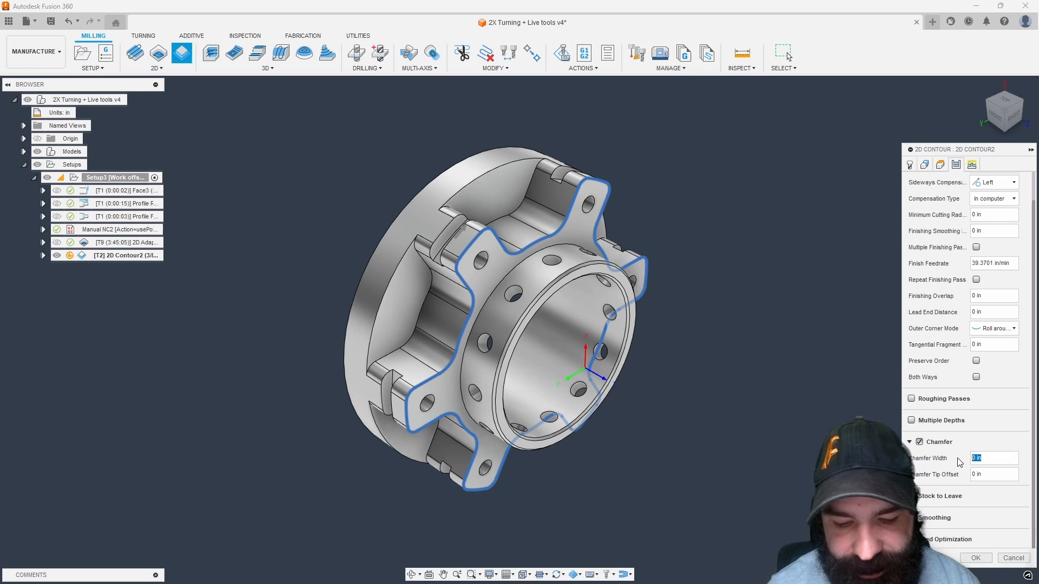
left_click(974, 557)
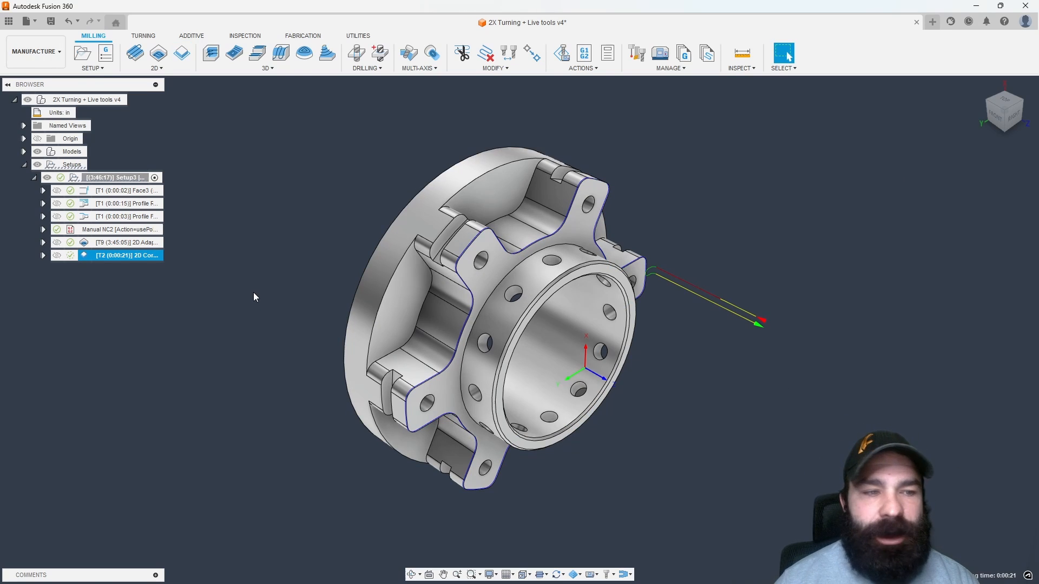
right_click(121, 255)
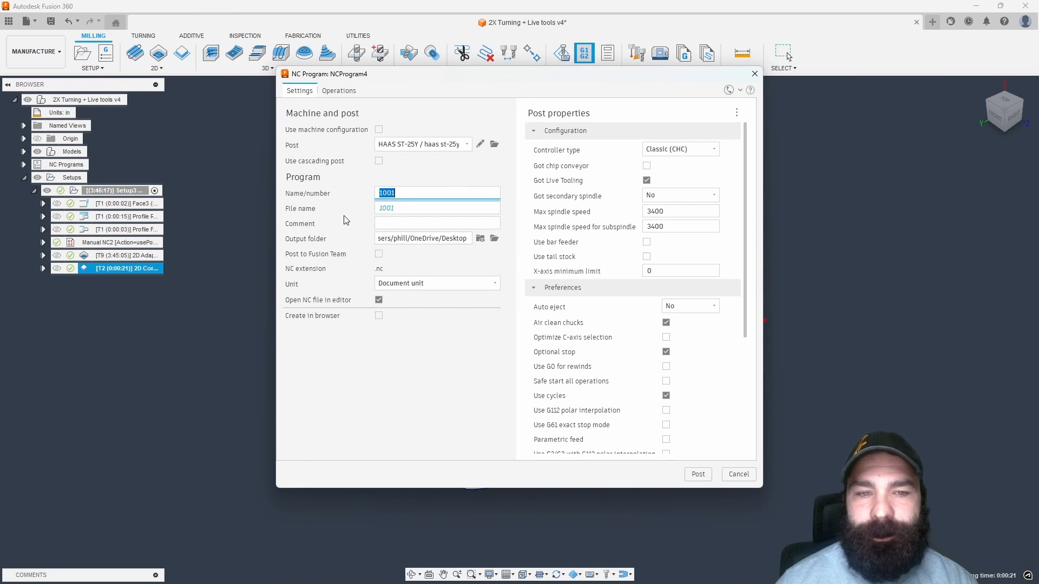
Step: Post the chamfer contour over 1001.nc and inspect its C-axis values in VS Code
left_click(697, 474)
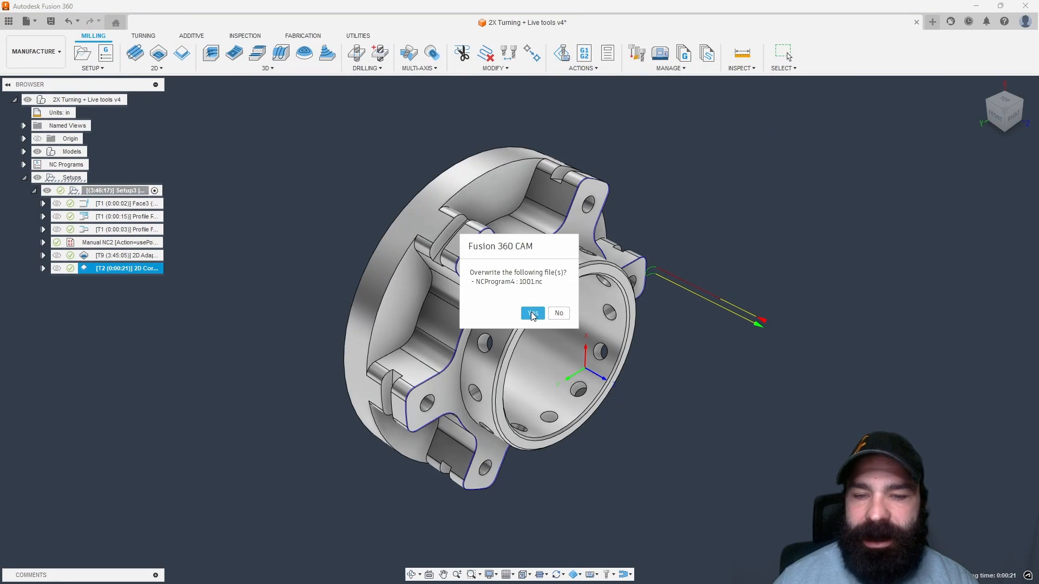
left_click(530, 313)
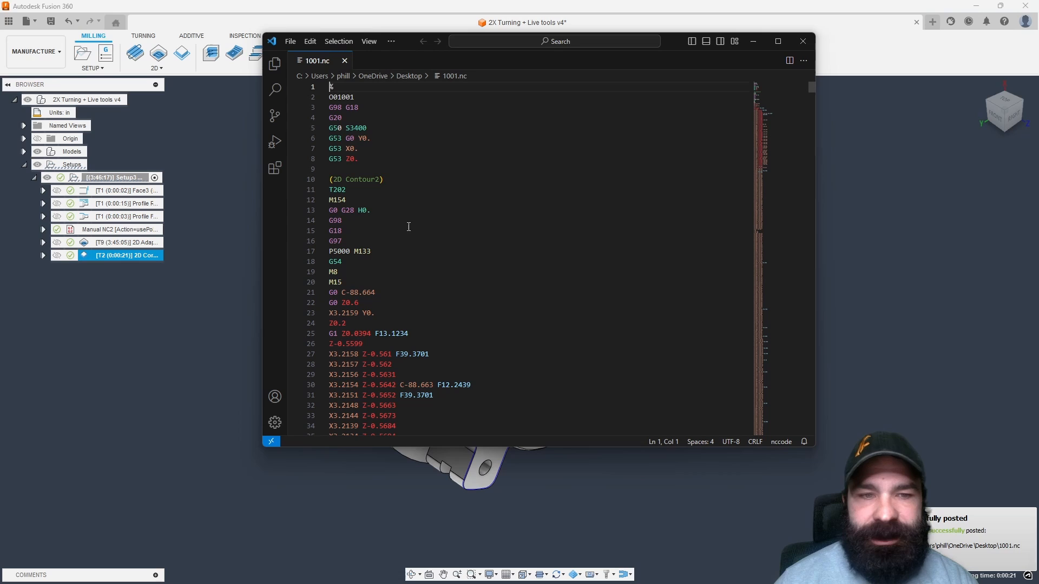
scroll("down", 3)
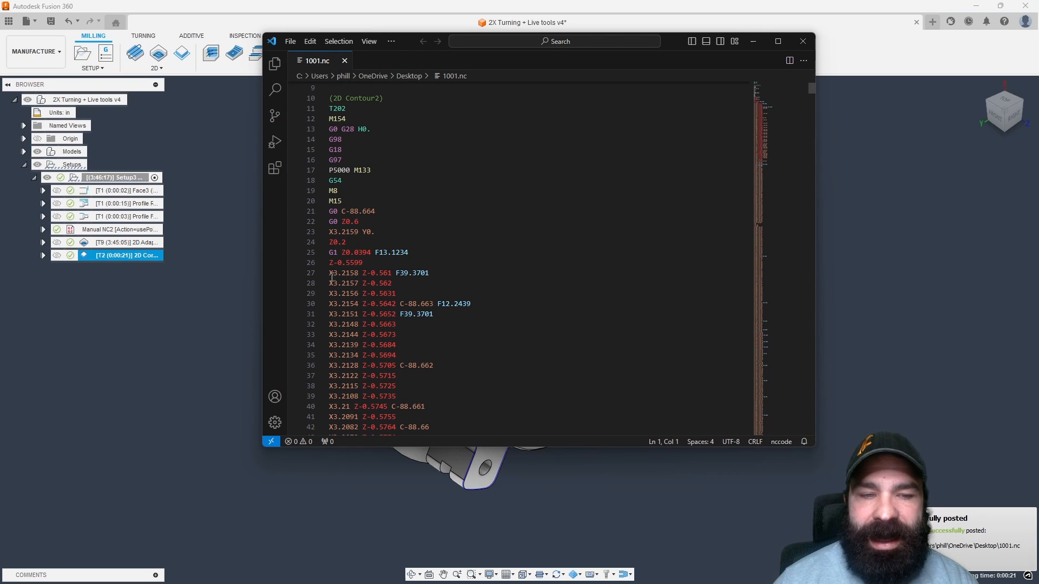
mouse_move(407, 272)
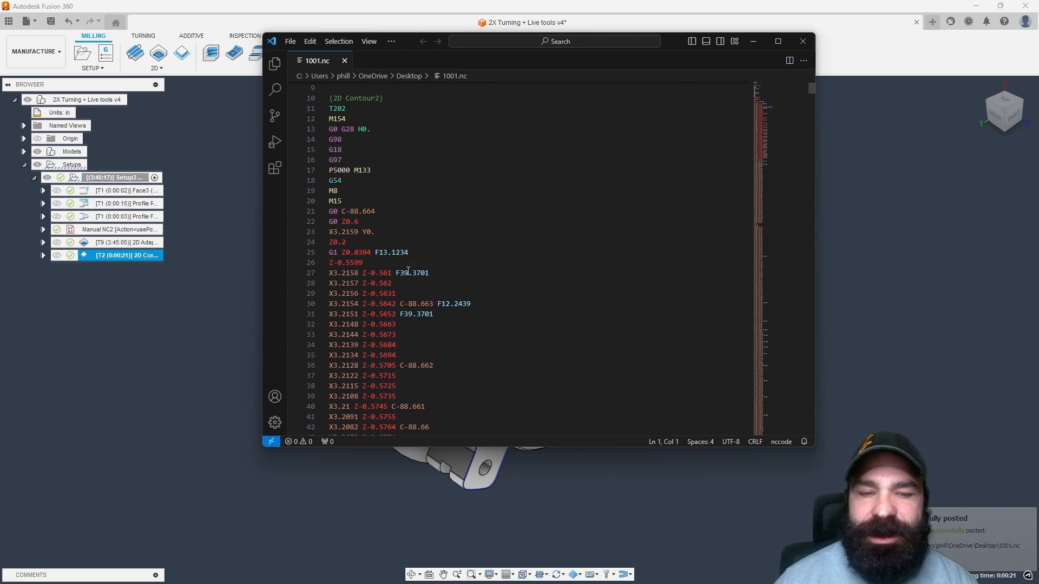
double_click(415, 303)
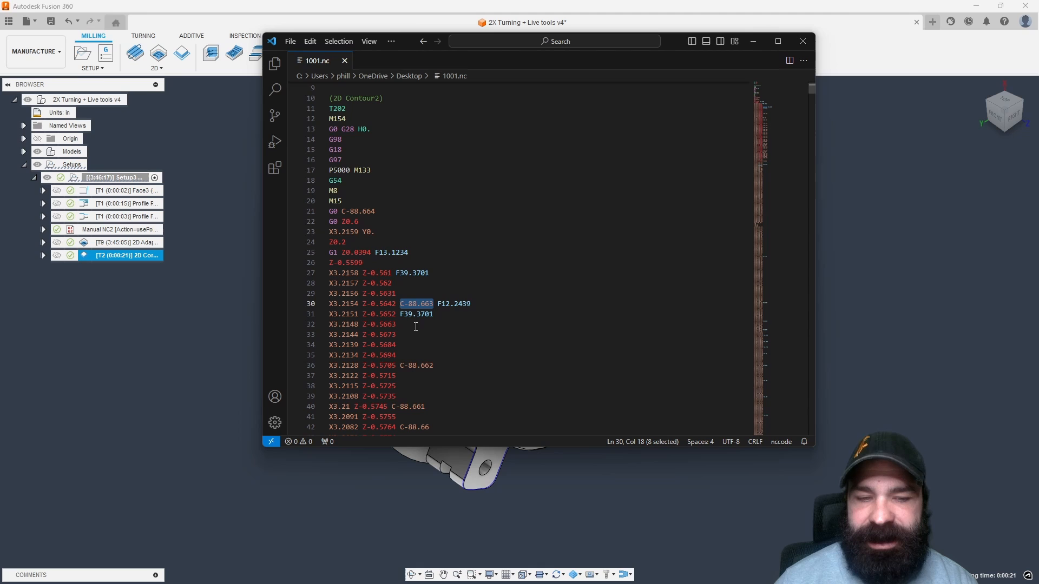
mouse_move(402, 313)
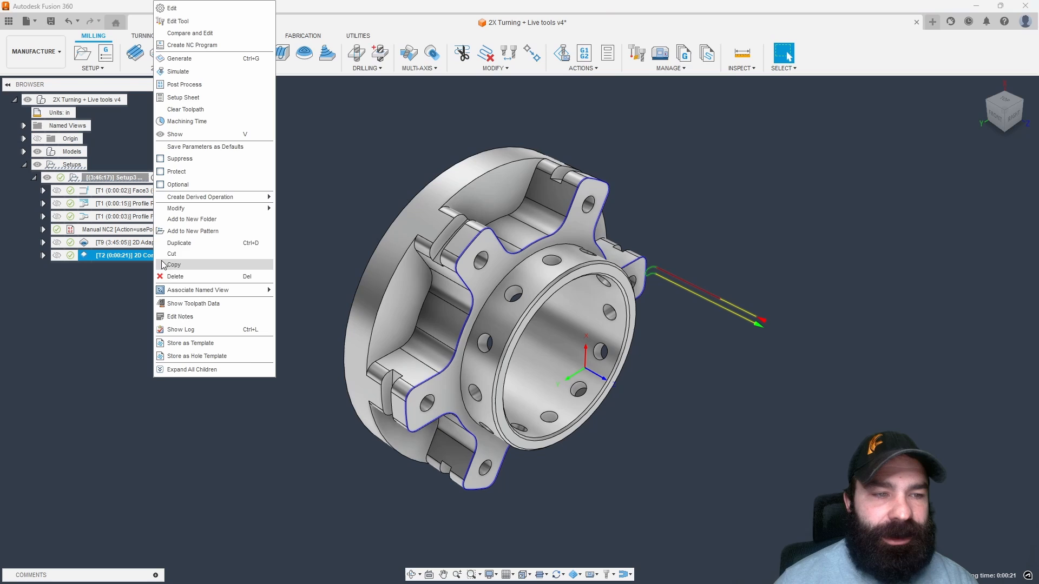
Step: Open haas st-25y.cps from the 2D Contour's Post Process dialog to check supported manual actions
left_click(192, 44)
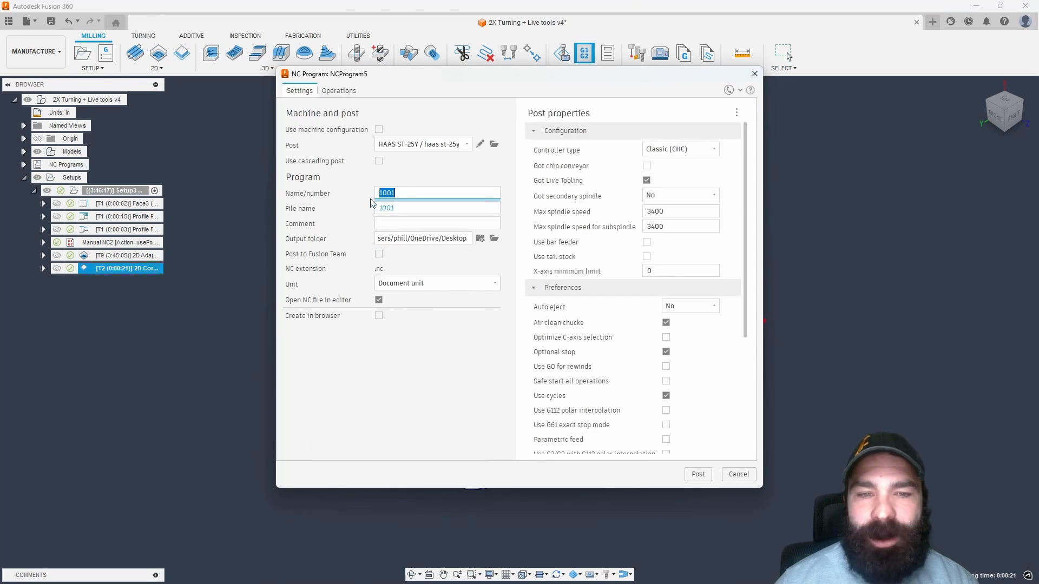
left_click(481, 144)
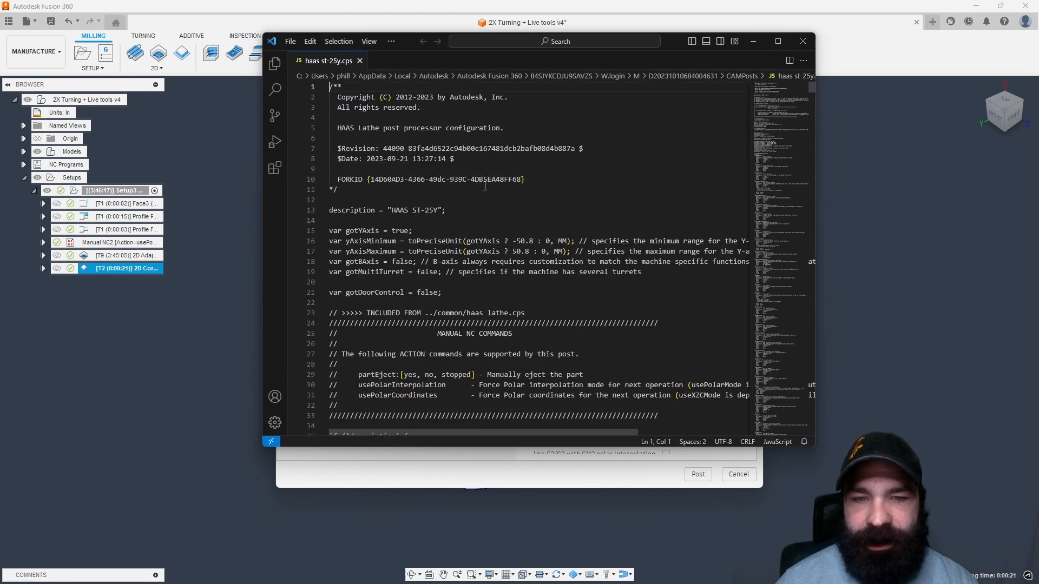
double_click(390, 384)
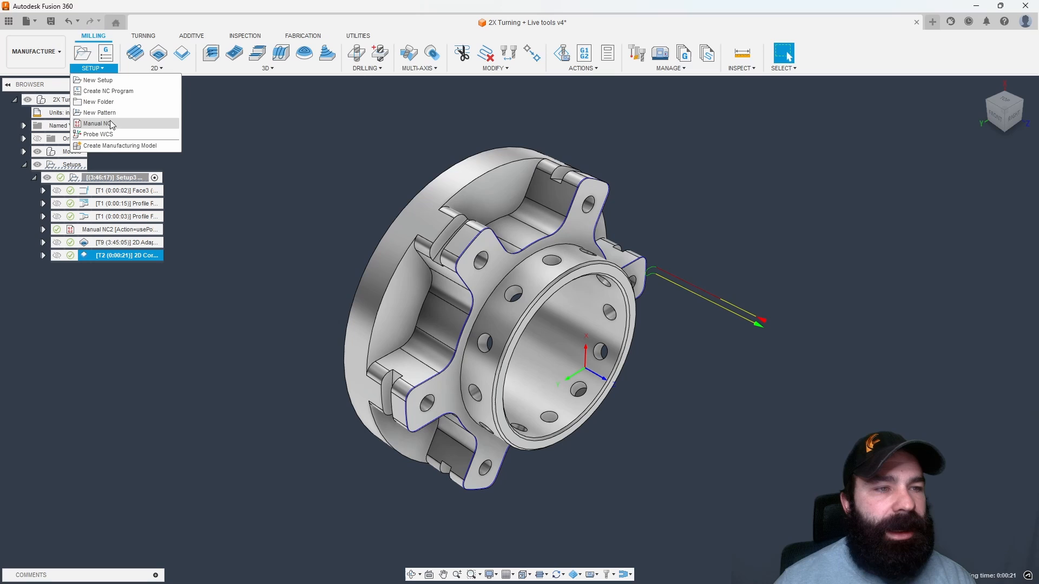
Step: Add a usePolarInterpolation Manual NC action, then post it with the chamfer contour to 1001.nc
left_click(98, 123)
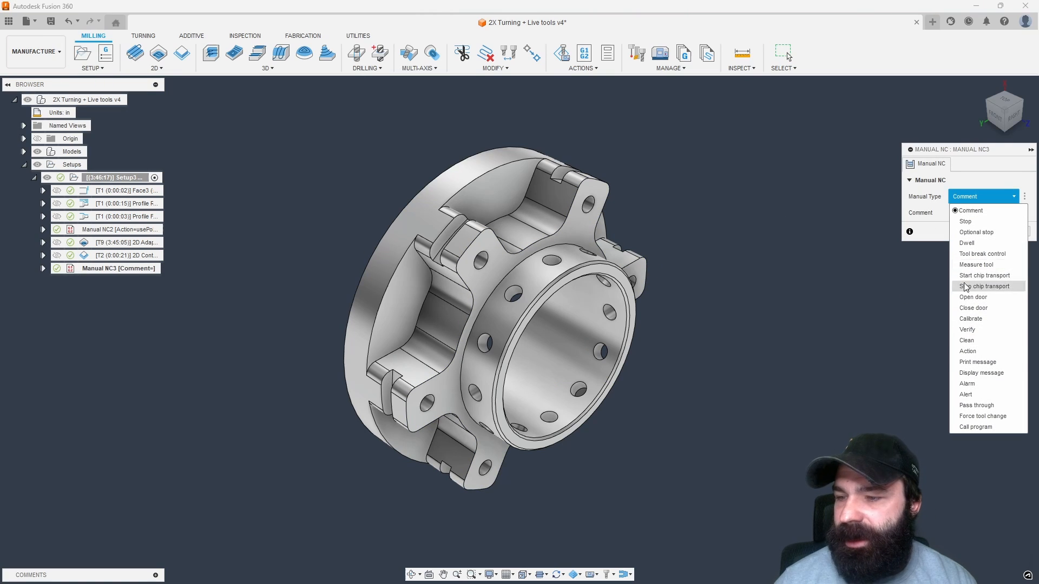
left_click(967, 351)
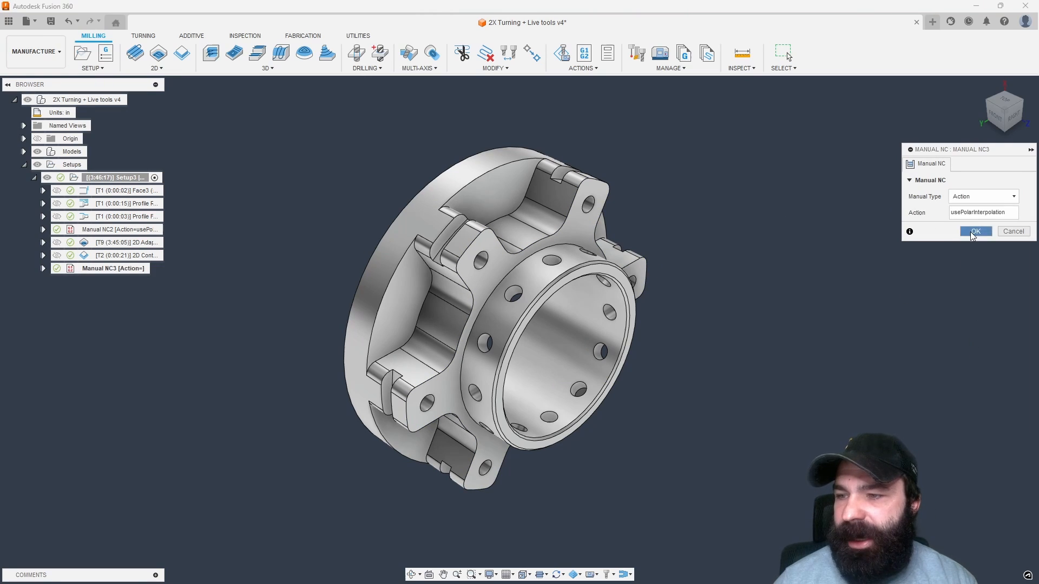
left_click(974, 230)
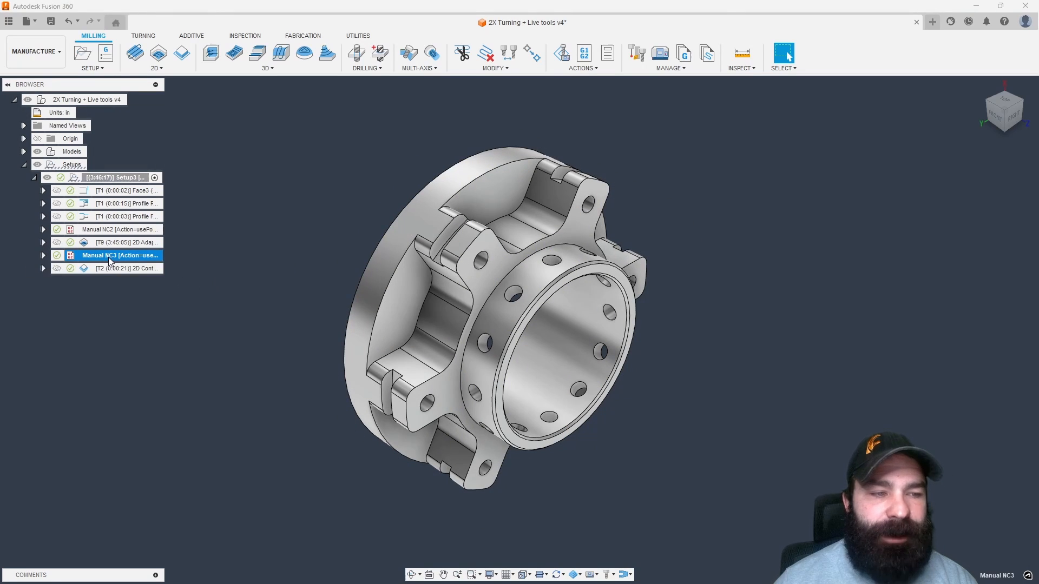
right_click(119, 267)
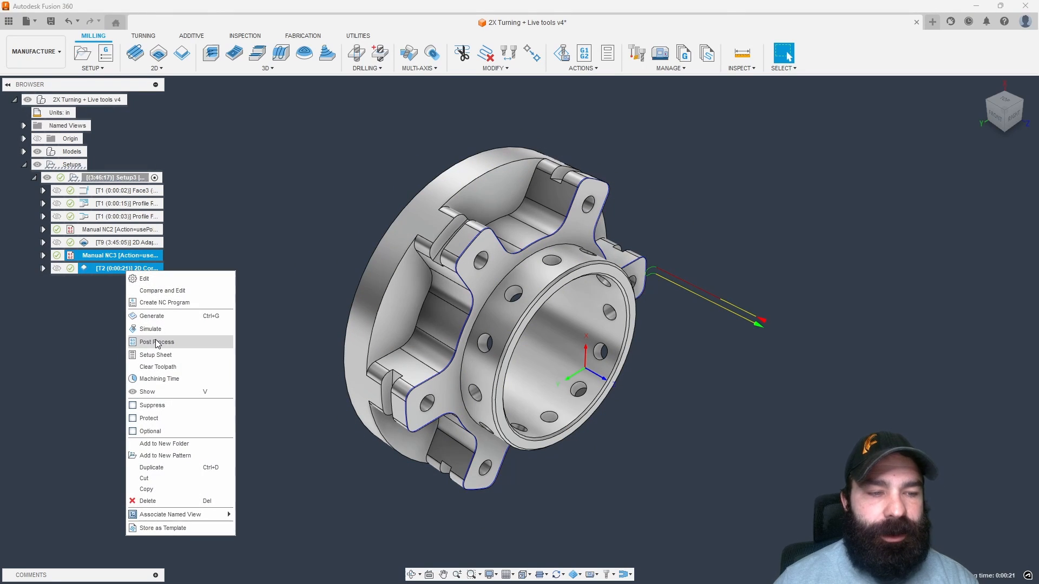
left_click(157, 342)
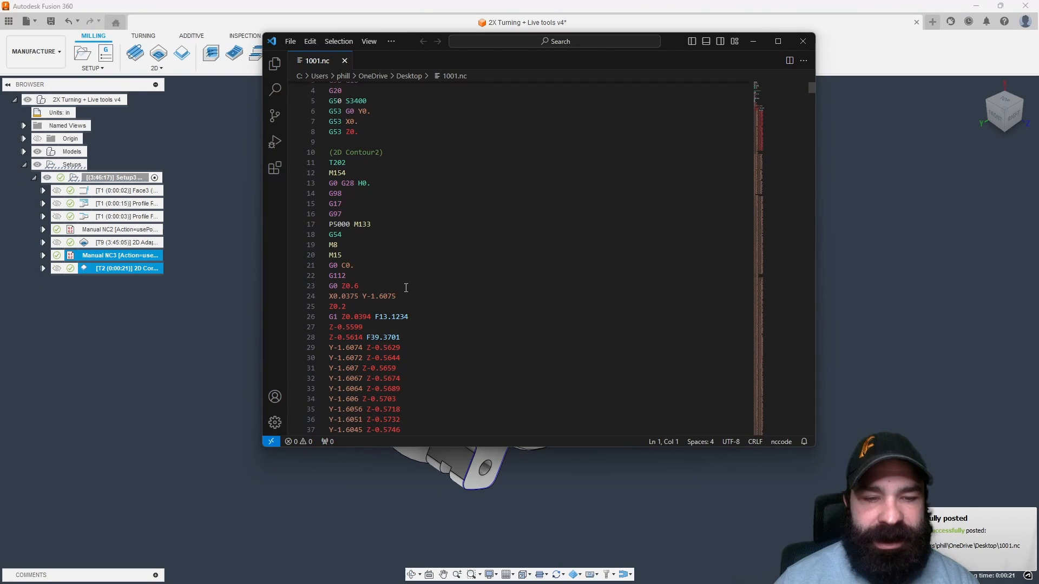
Step: Scroll through 1001.nc to review the G112 XY interpolation moves
scroll("down", 3)
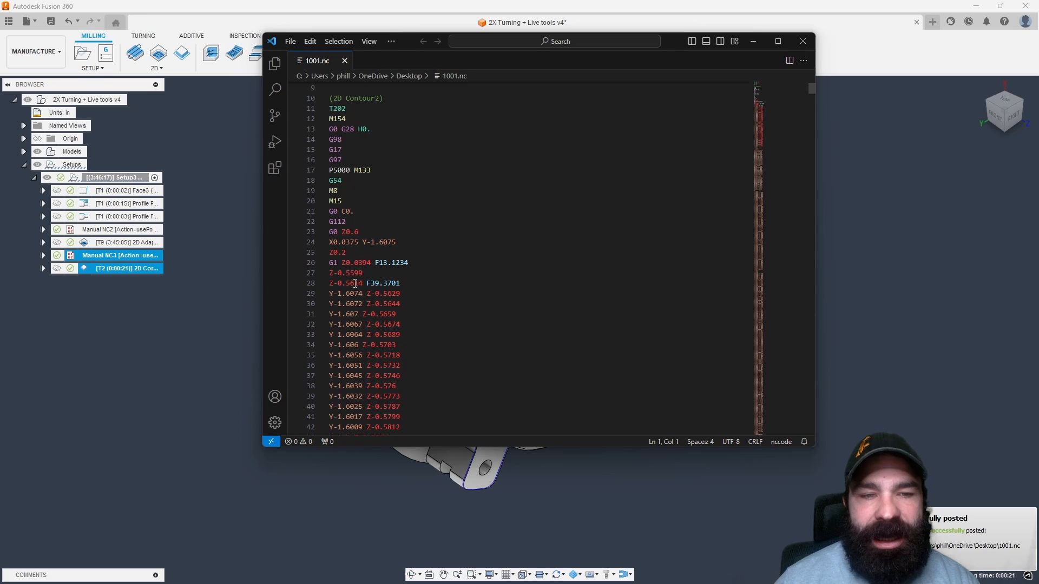
scroll("down", 3)
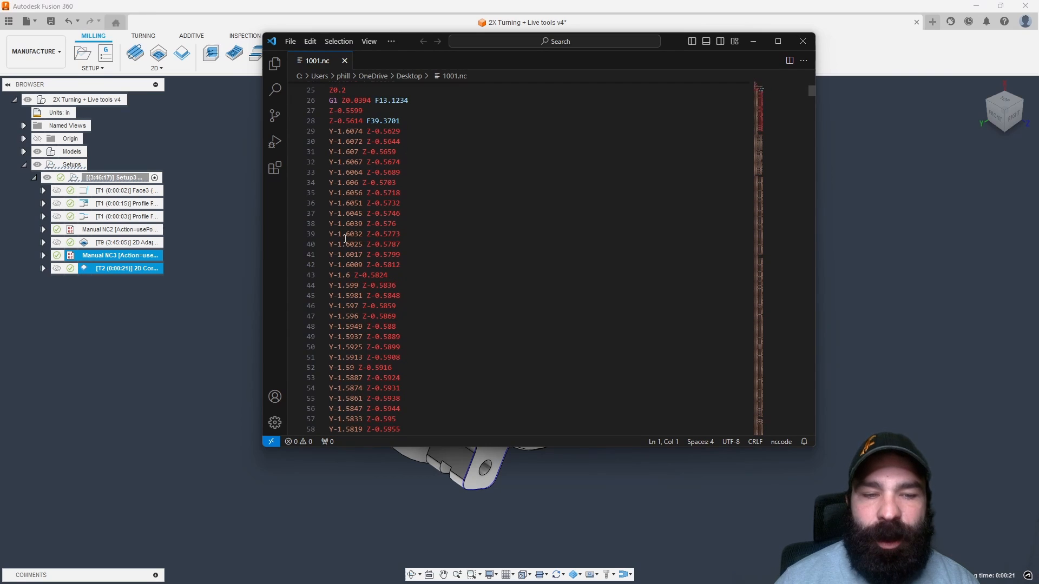
scroll("up", 3)
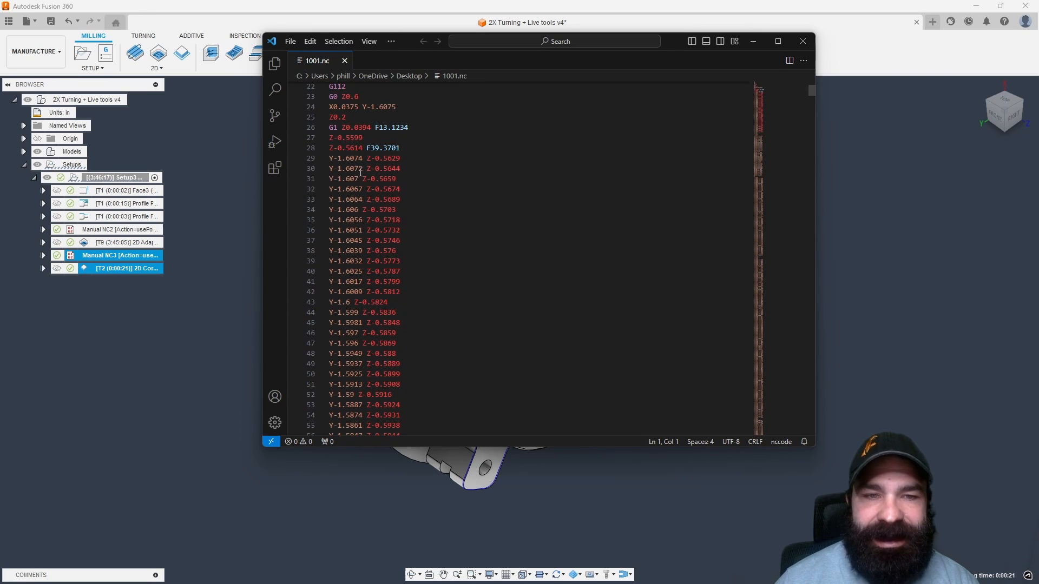
scroll("down", 3)
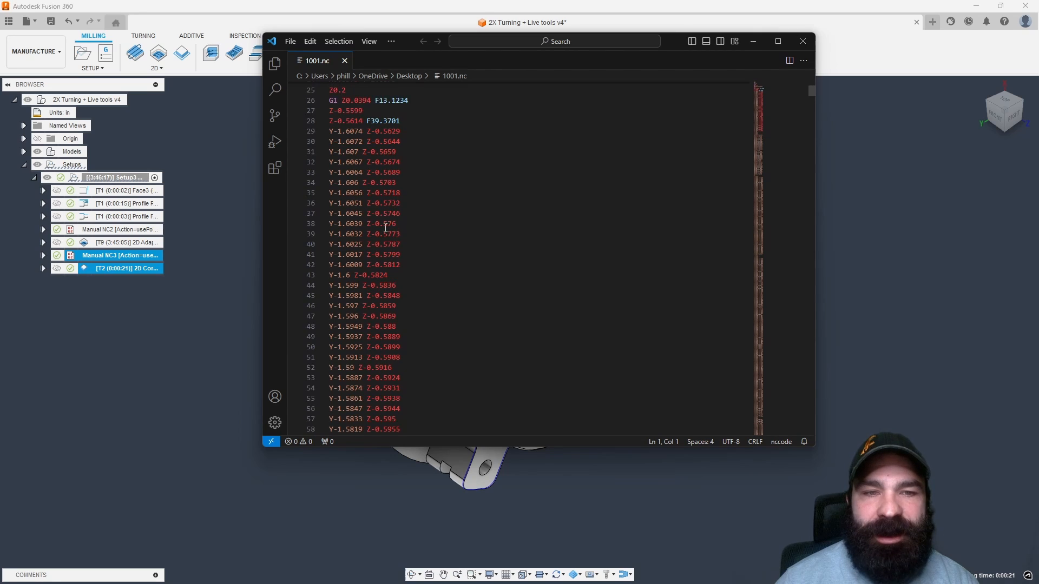
scroll("down", 3)
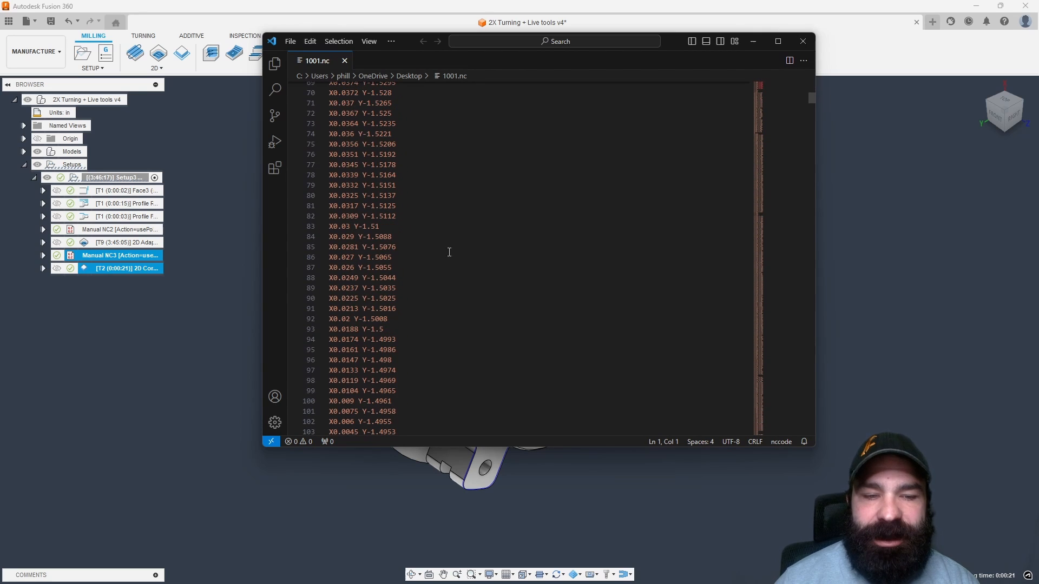
Step: Search 1001.nc for 'c' to confirm no C-axis words remain
key("ctrl+f")
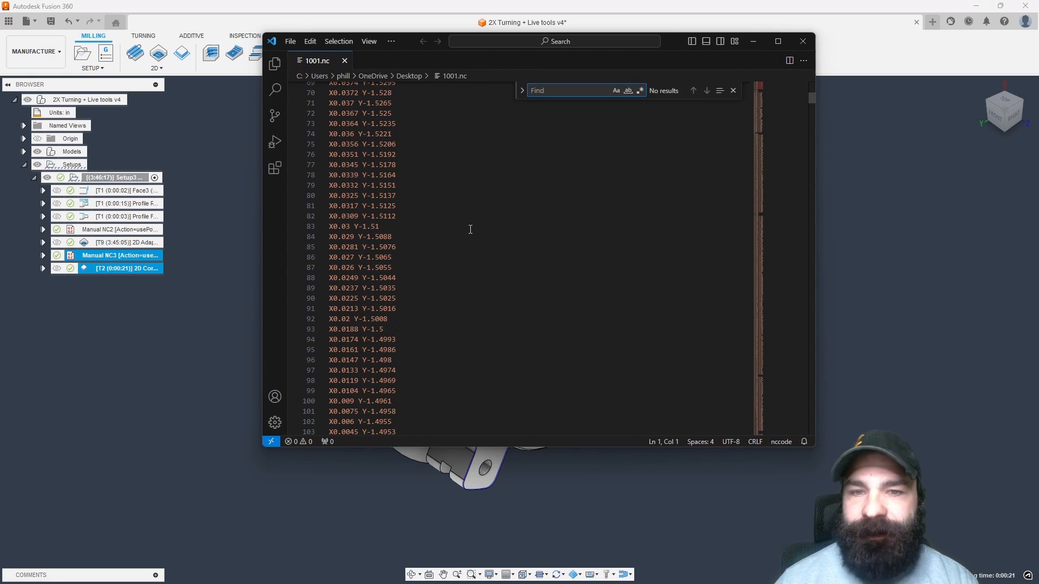
type("c")
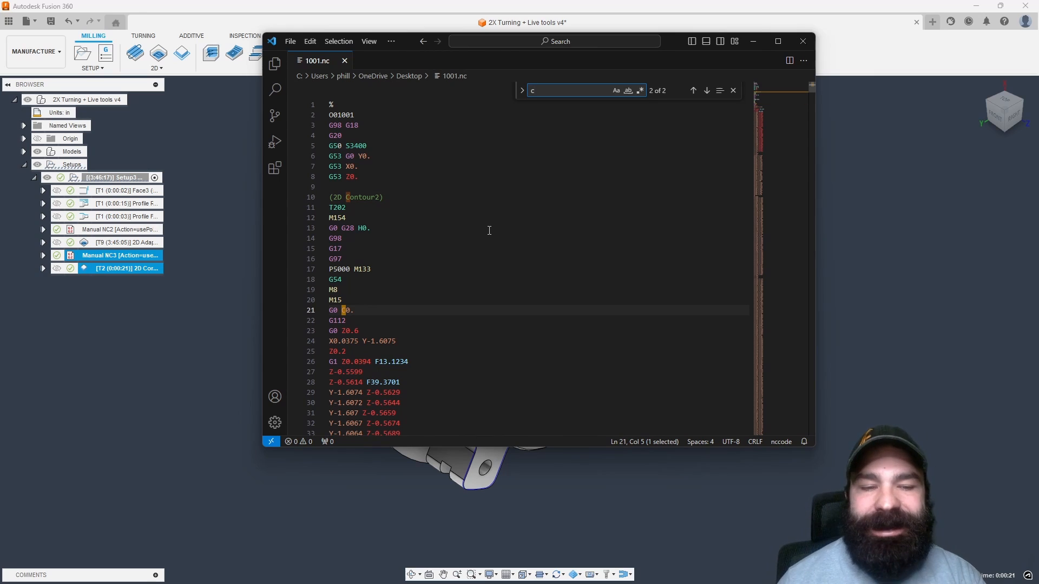
mouse_move(537, 257)
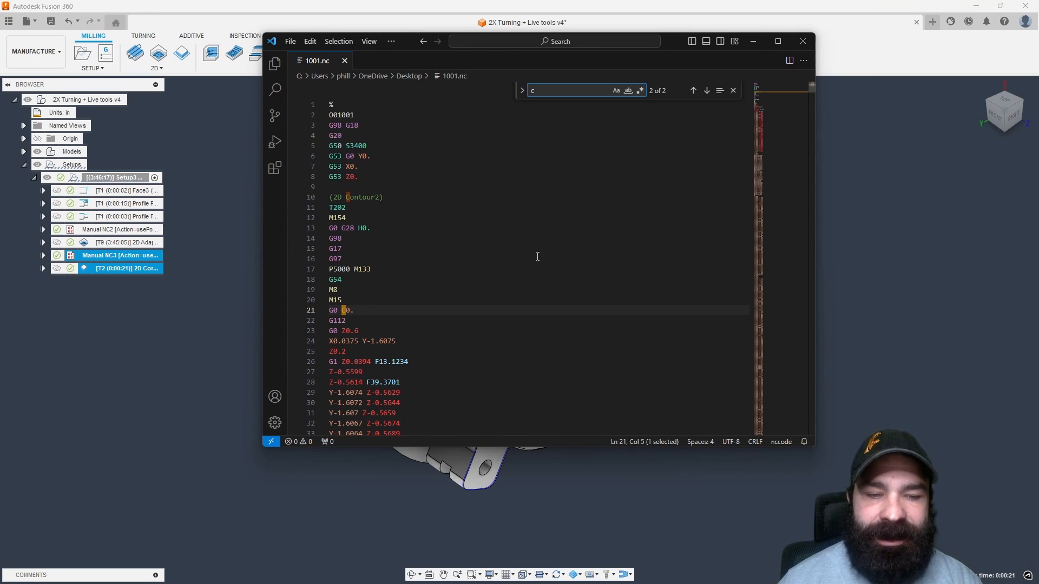
scroll("down", 3)
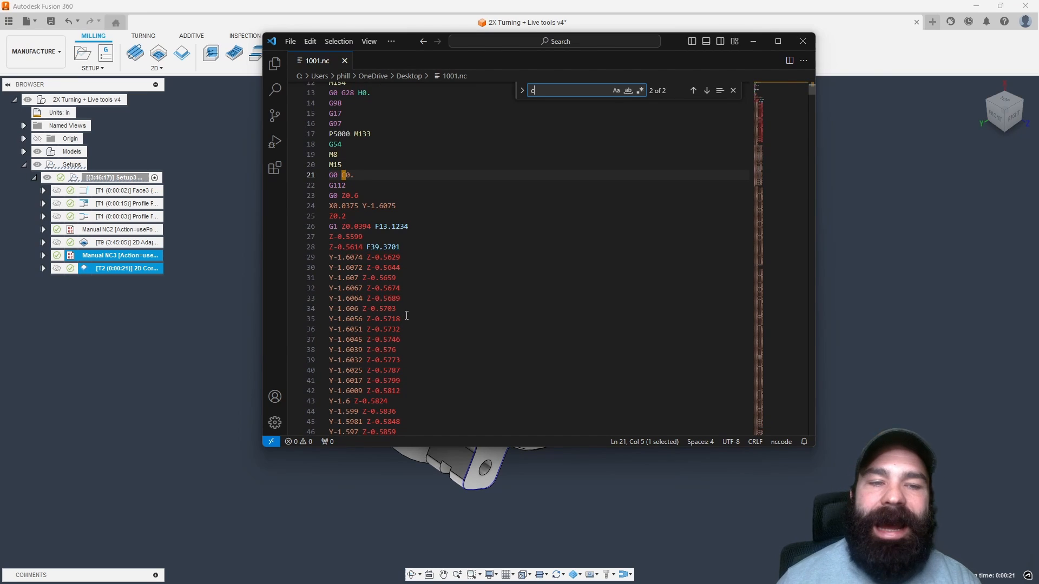
mouse_move(581, 142)
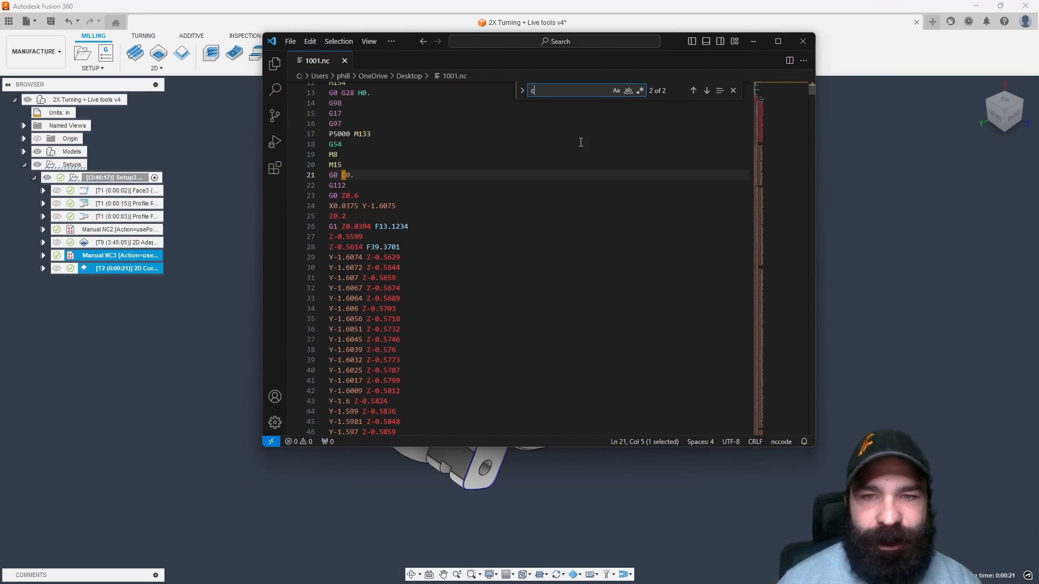